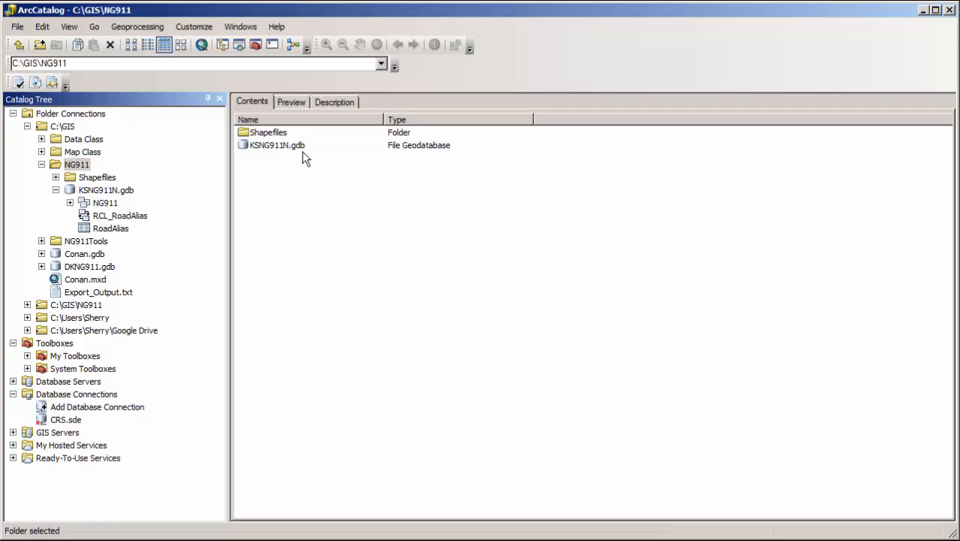
mouse_move(289, 157)
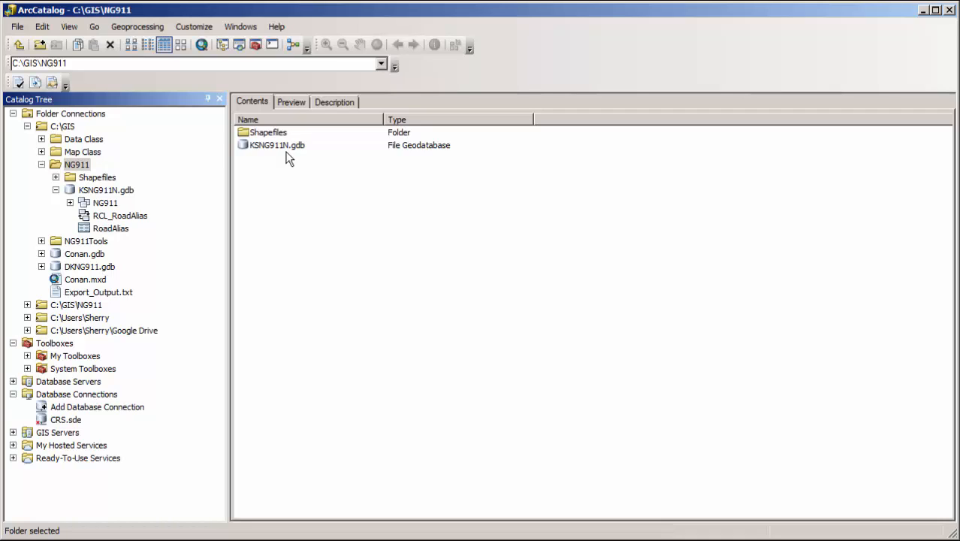
mouse_move(274, 153)
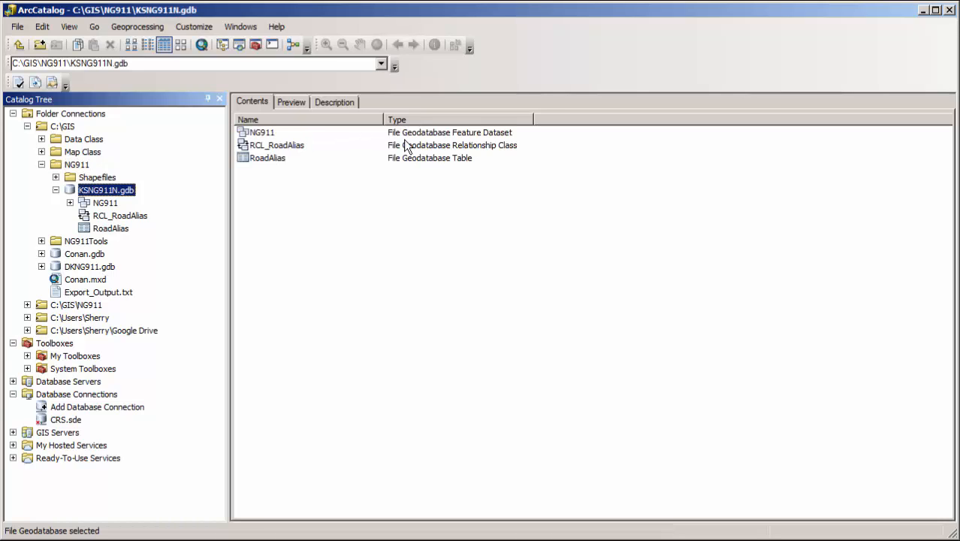
mouse_move(267, 143)
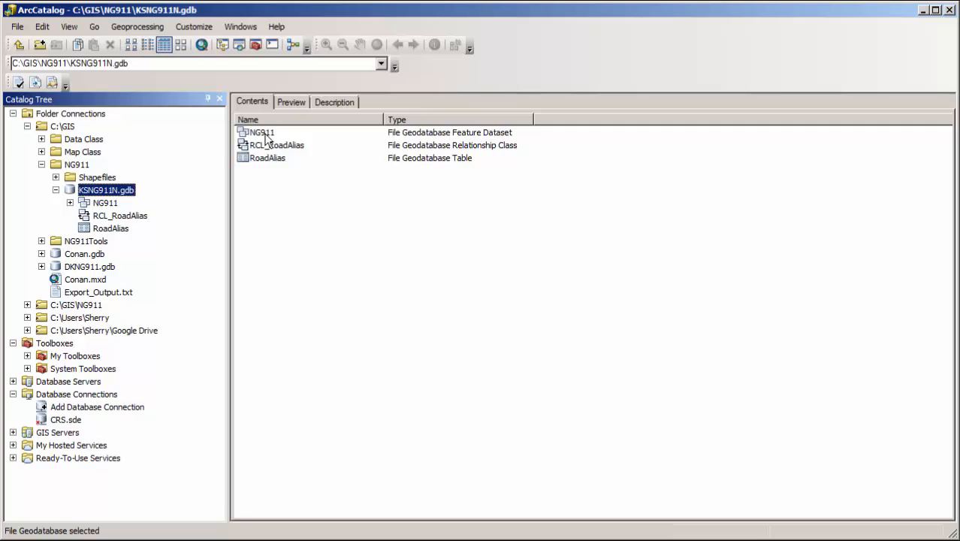
mouse_move(280, 162)
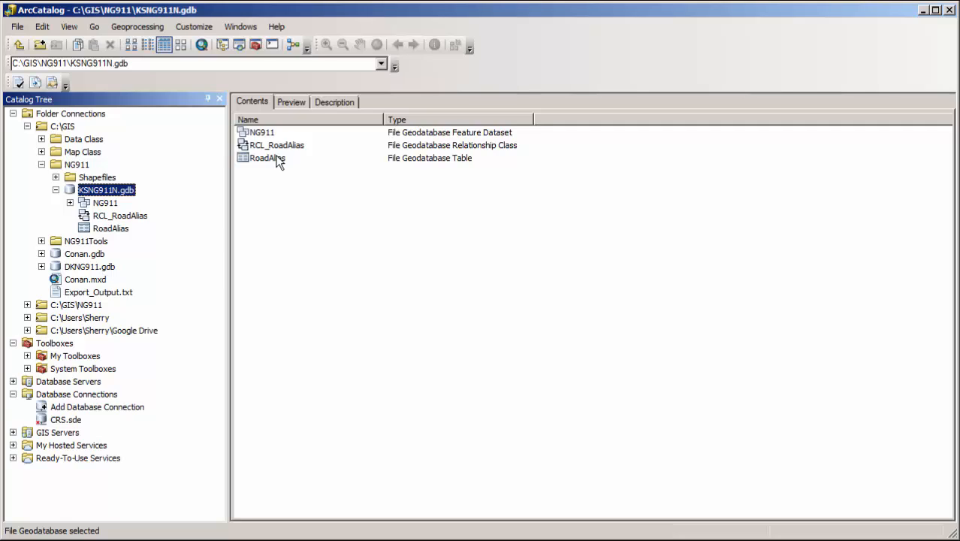
mouse_move(297, 158)
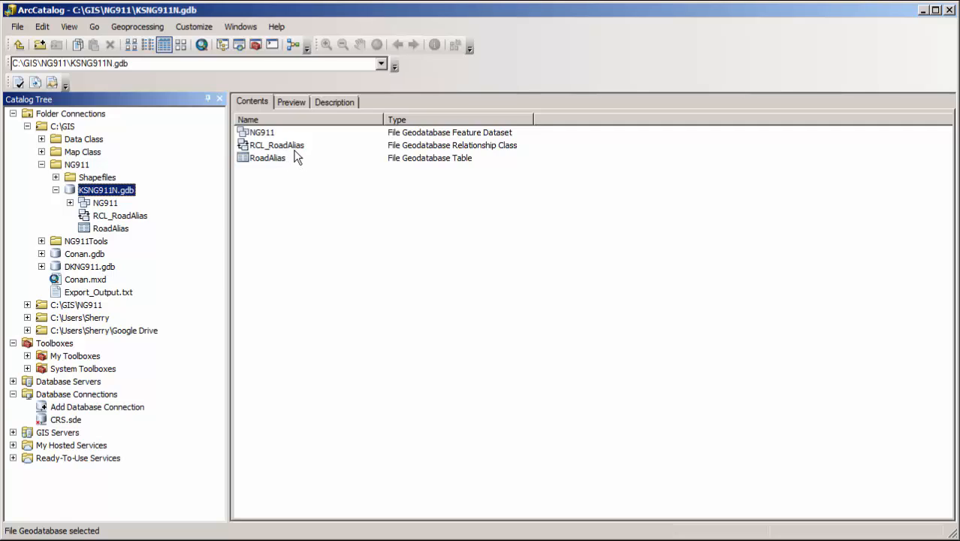
mouse_move(286, 161)
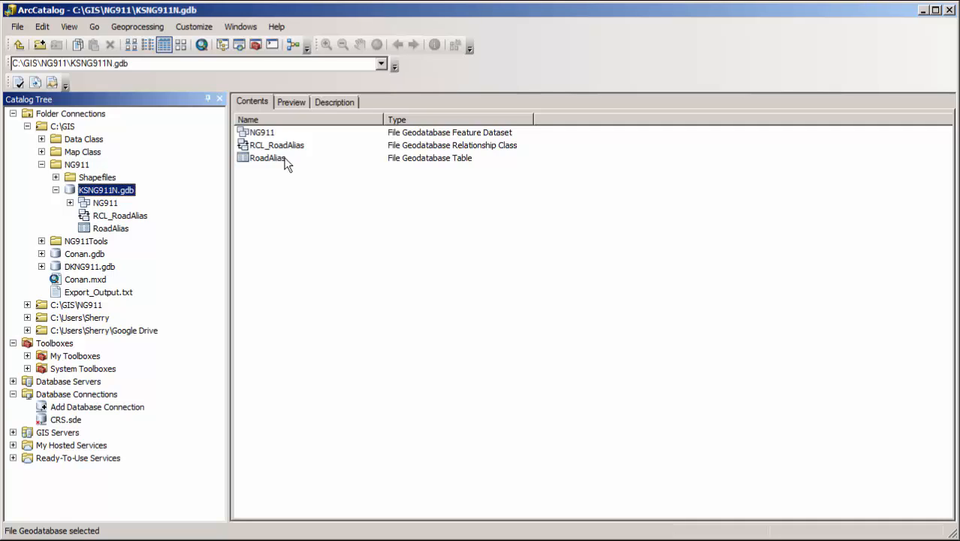
Step: Open the NG911 feature dataset in KSNG911N.gdb to list its eight feature classes
click(259, 133)
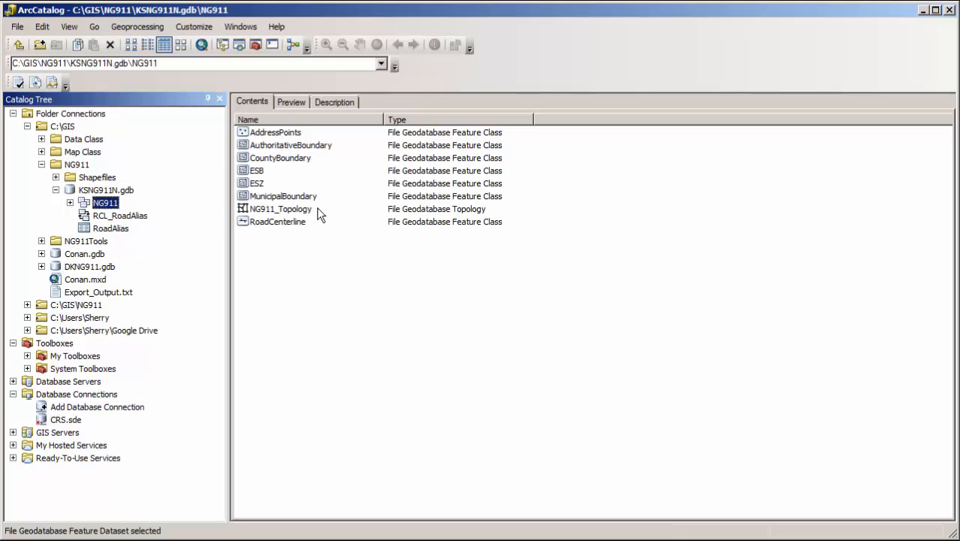
mouse_move(306, 218)
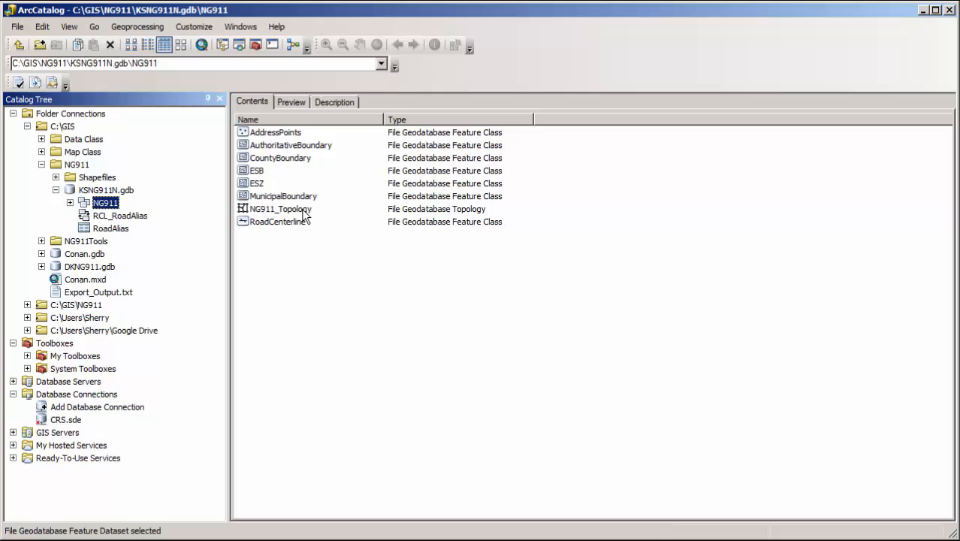
mouse_move(347, 203)
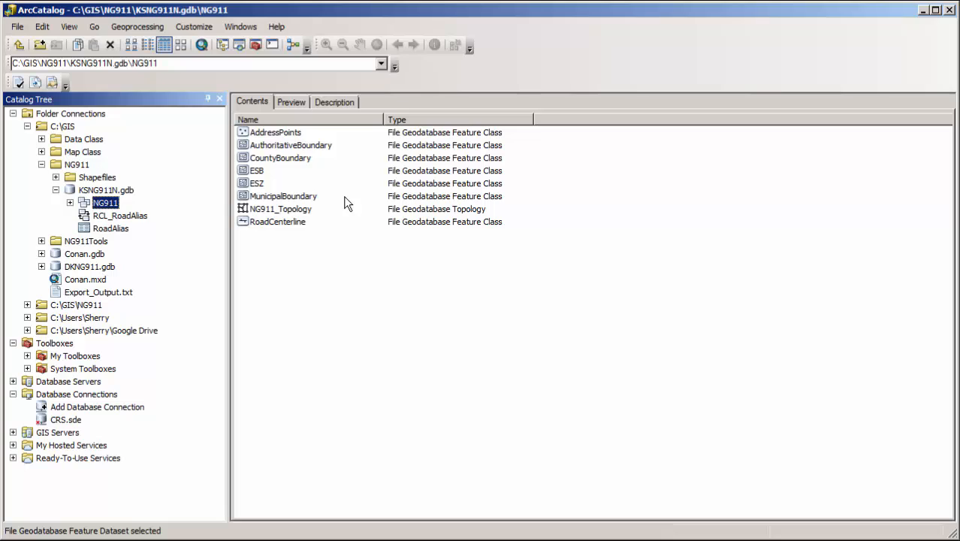
mouse_move(281, 141)
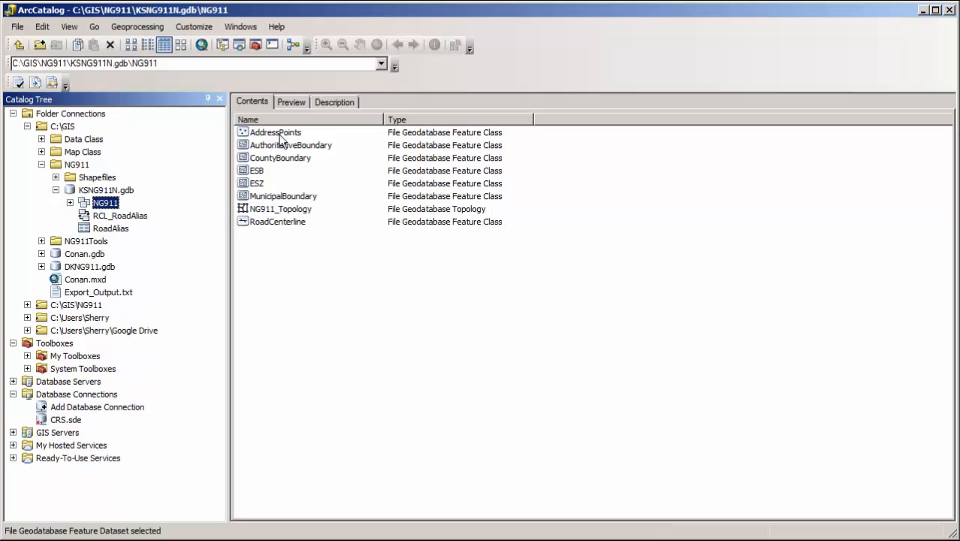
right_click(277, 221)
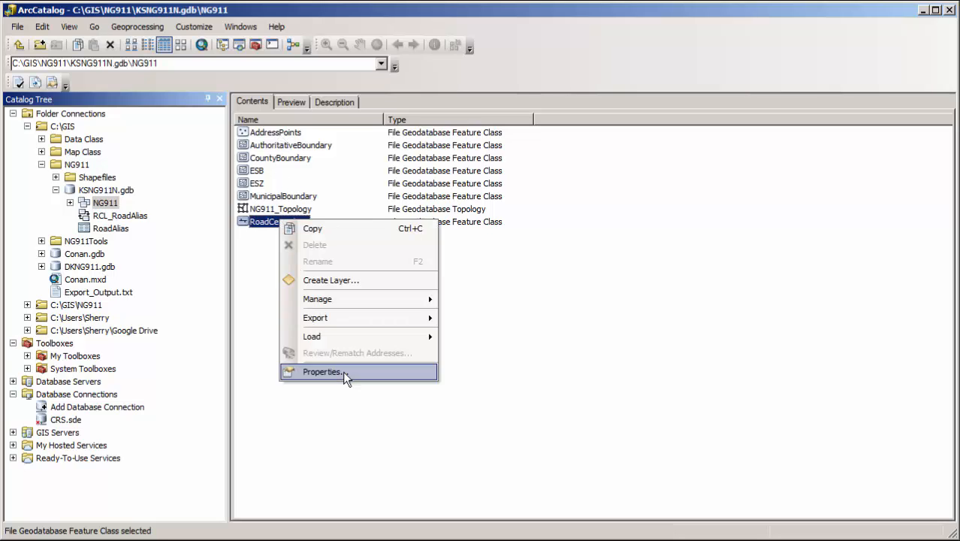
click(322, 372)
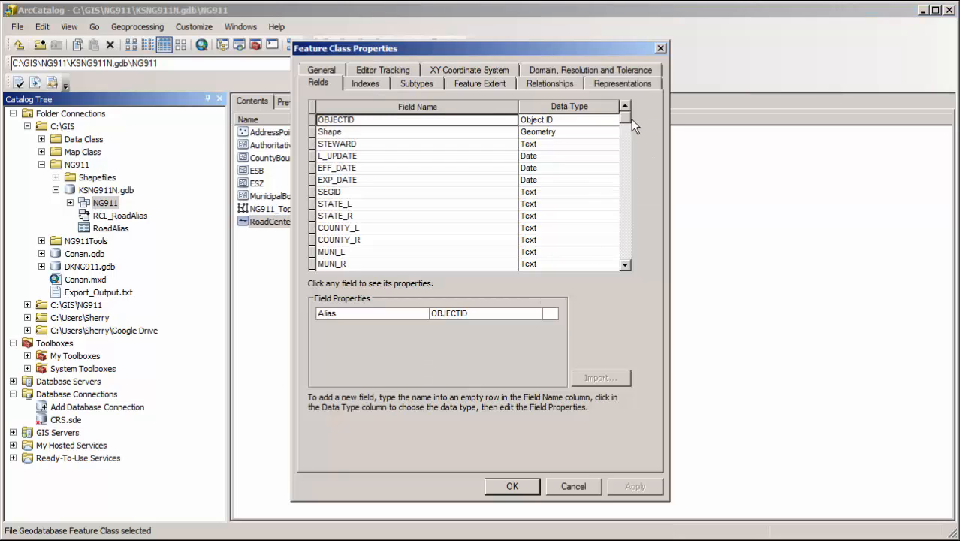
scroll(down, 3)
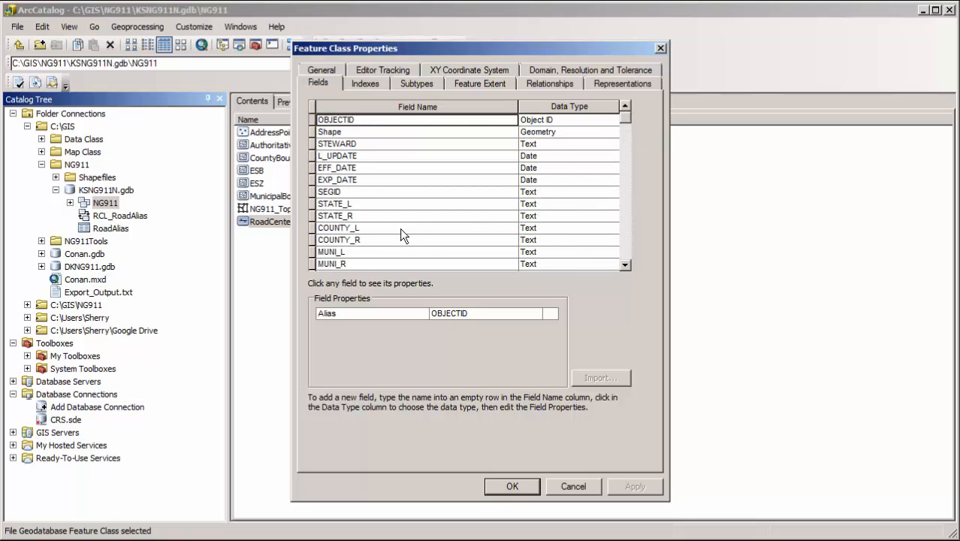
click(338, 228)
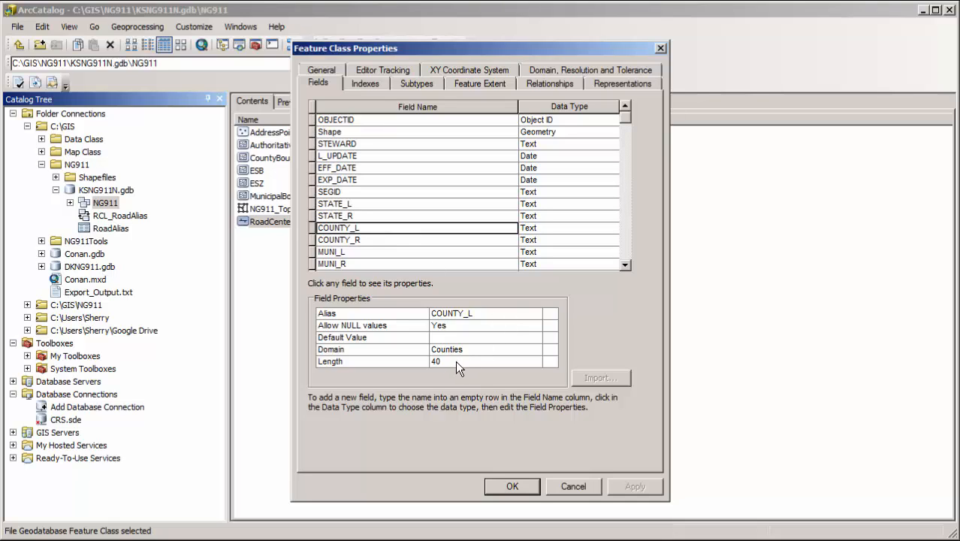
mouse_move(582, 229)
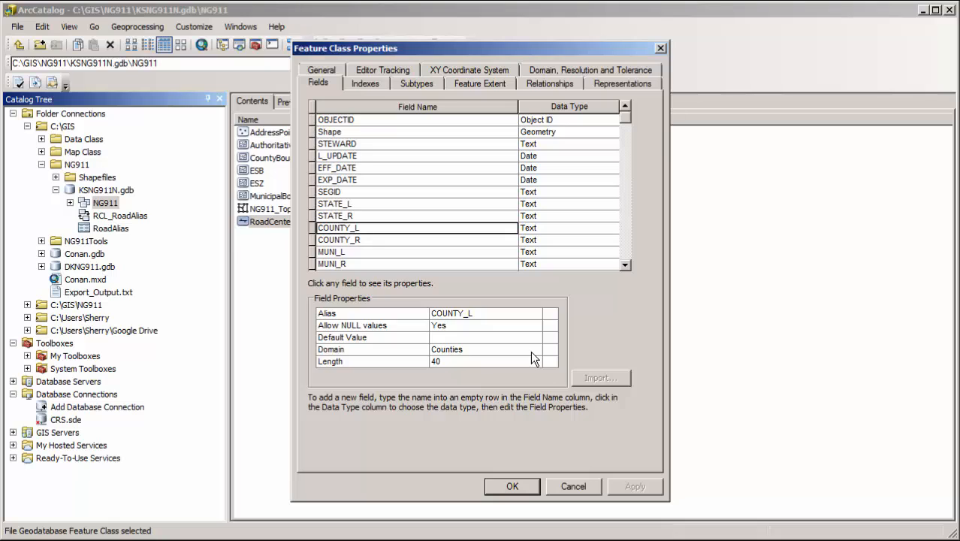
mouse_move(517, 358)
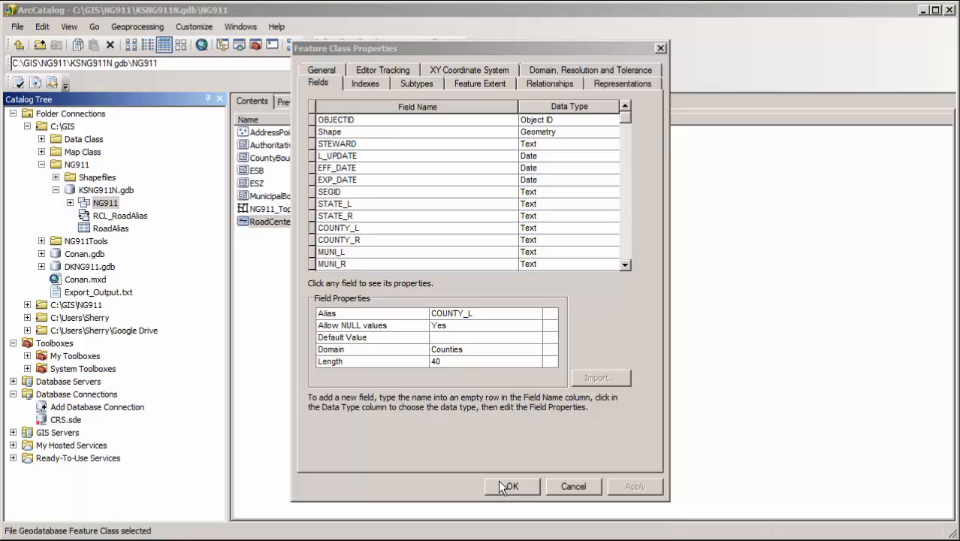
click(511, 486)
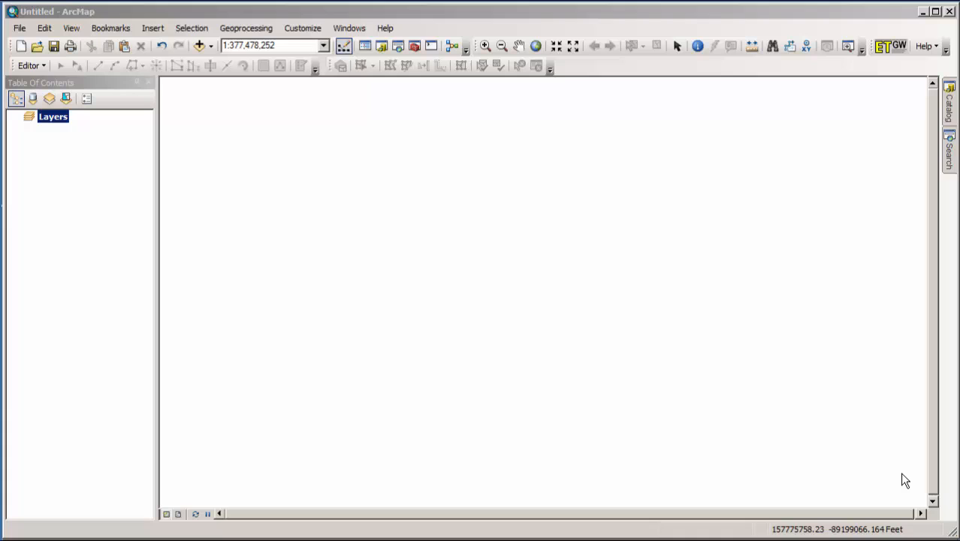
mouse_move(488, 242)
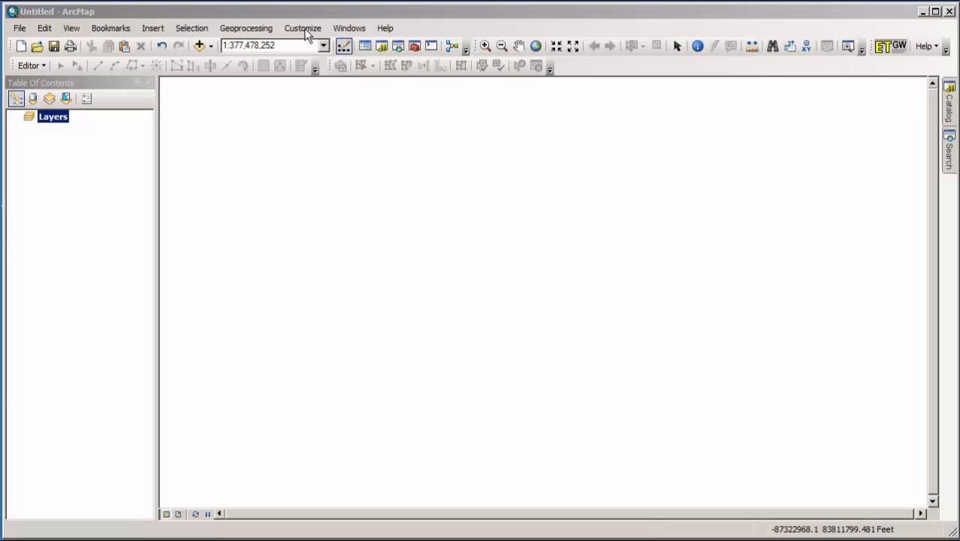
Step: In Customize Mode, search 'lo' and drag Load Objects onto a toolbar
click(301, 28)
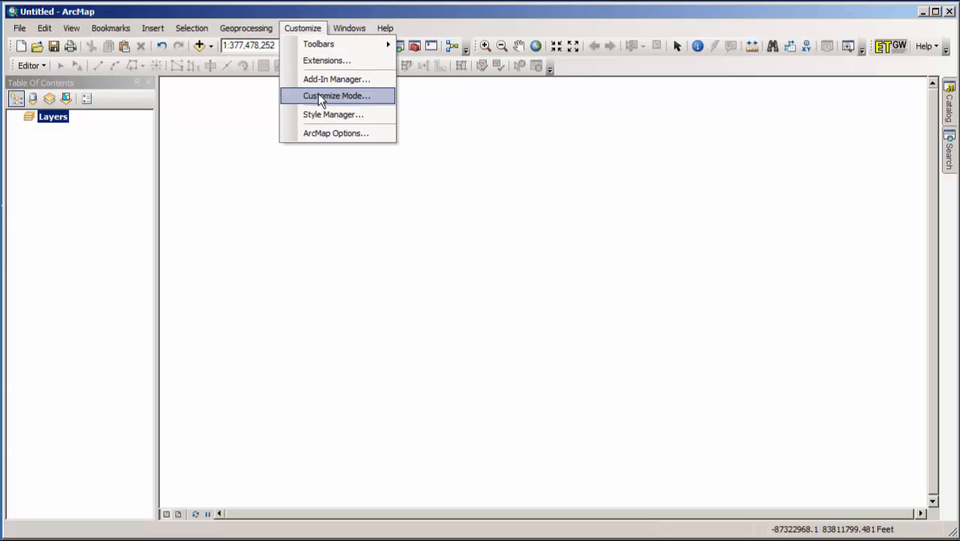
click(336, 95)
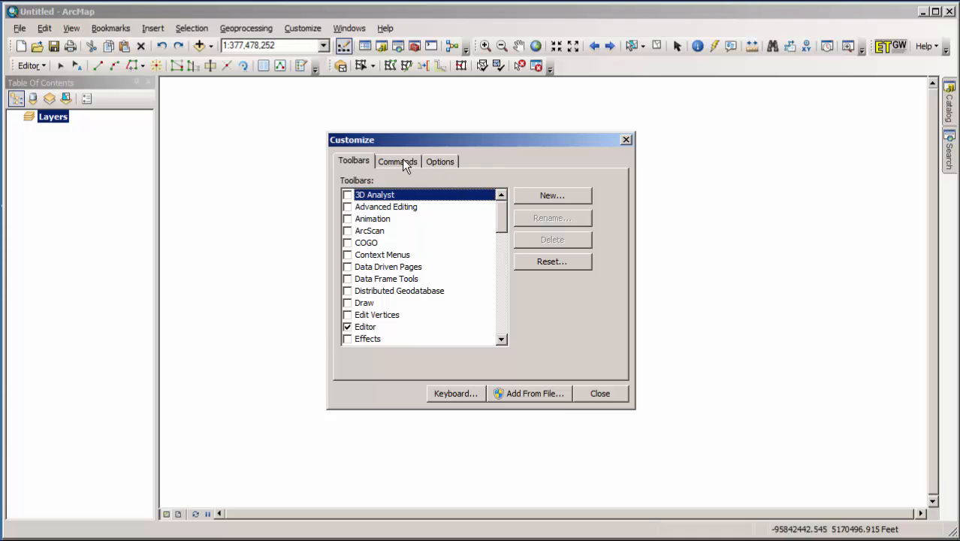
click(398, 161)
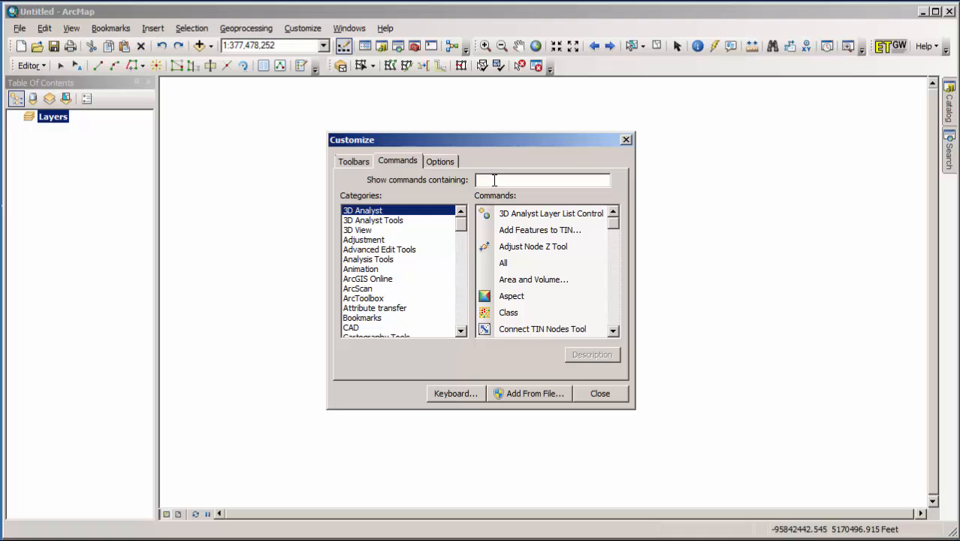
text(load ob)
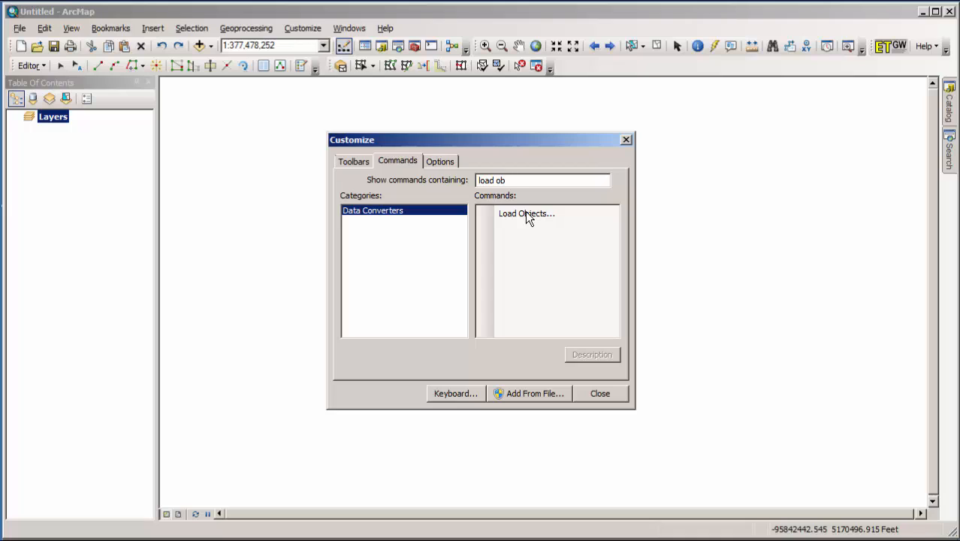
click(525, 213)
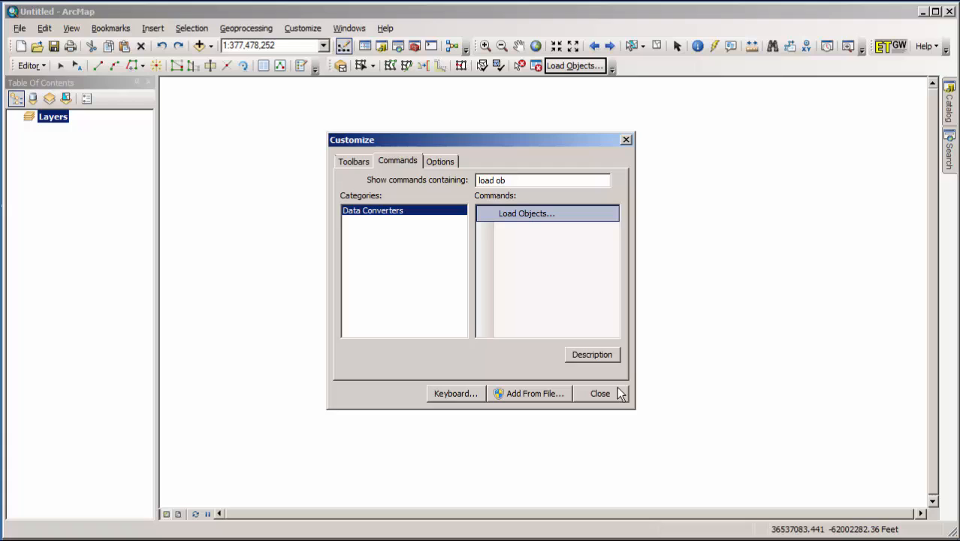
click(600, 393)
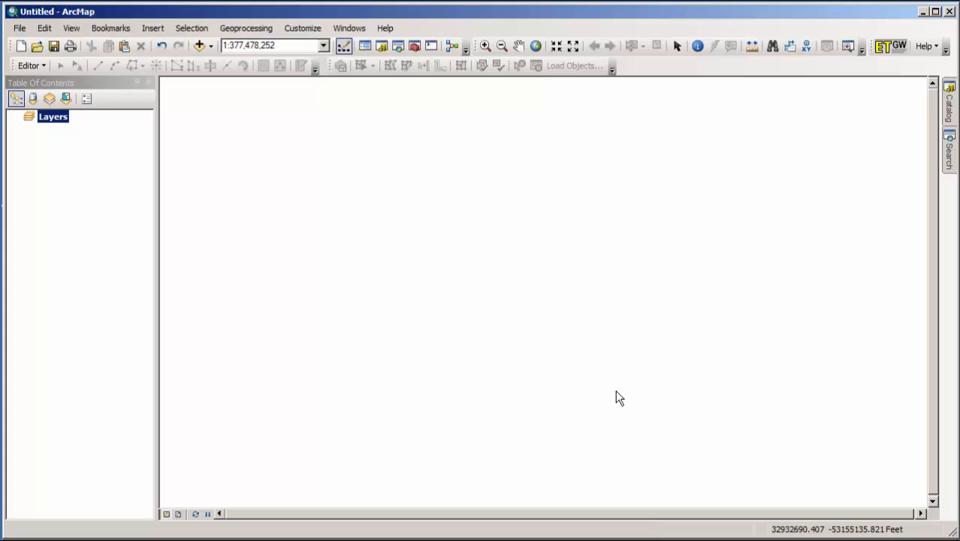
mouse_move(259, 126)
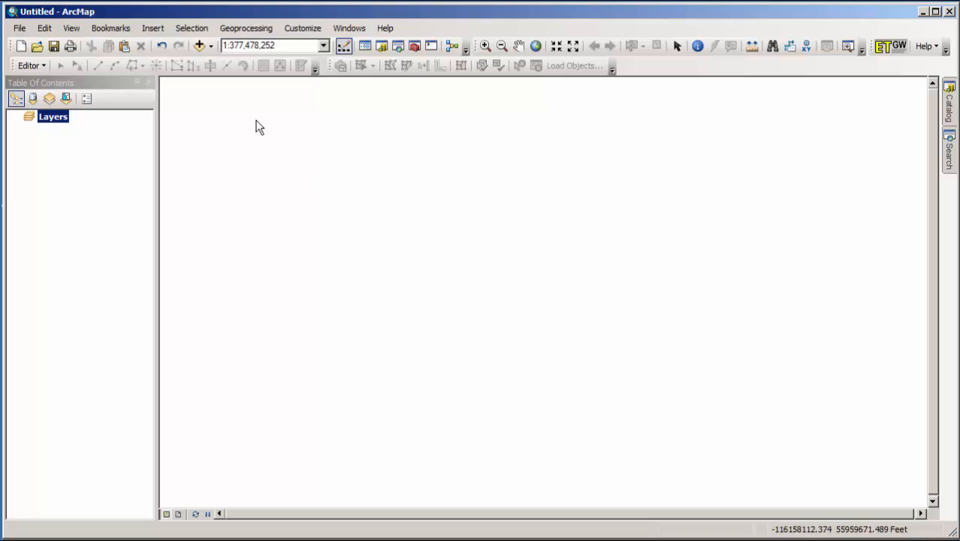
Step: Add the AuthoritativeBoundary feature class from the NG911 geodatabase to the map
click(199, 45)
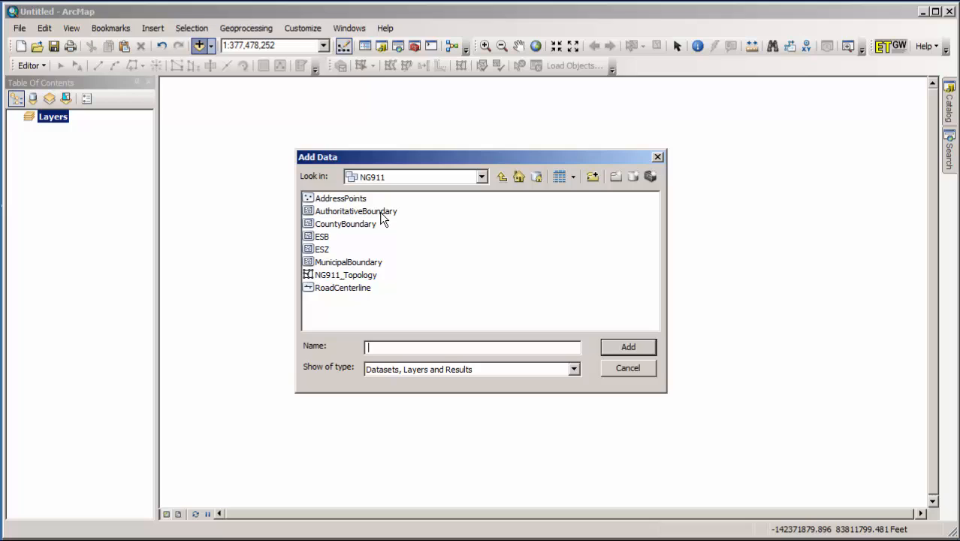
click(355, 211)
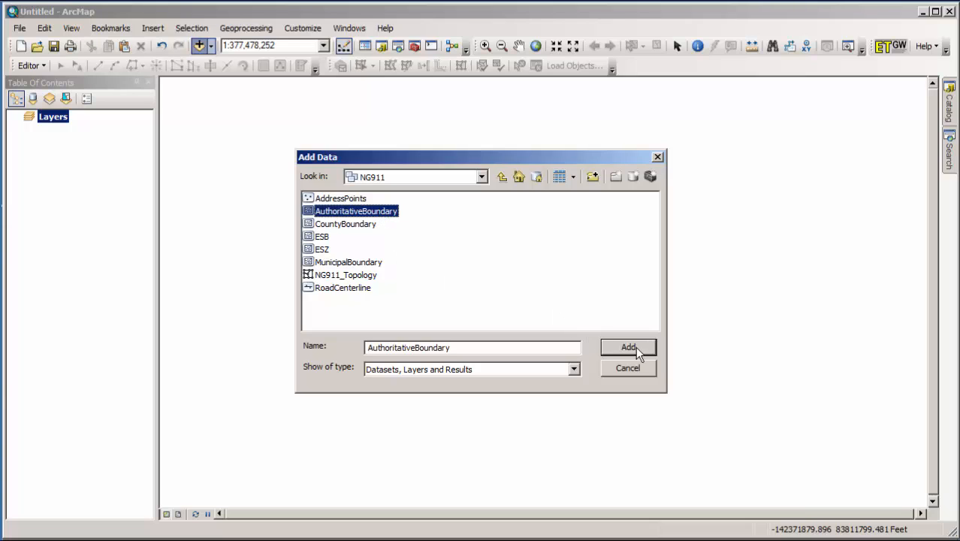
click(629, 347)
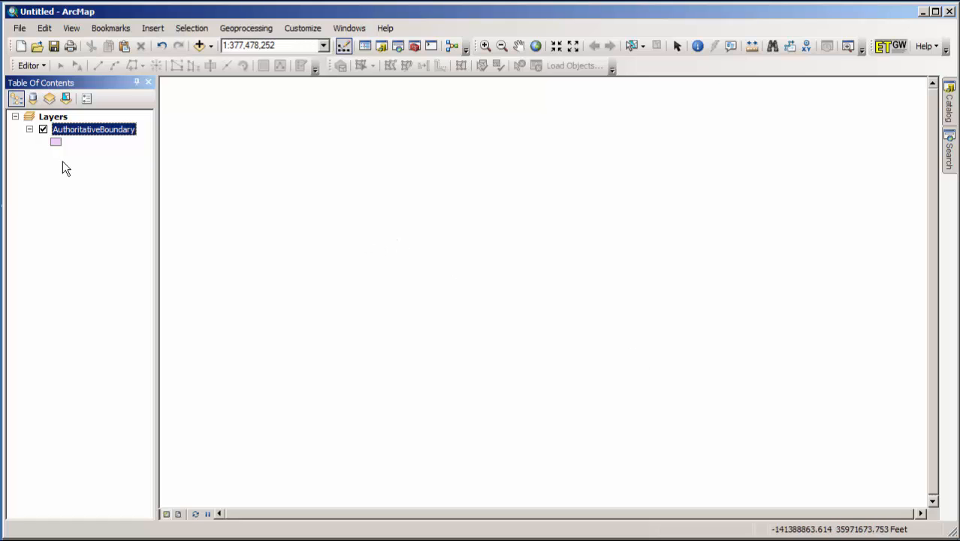
Step: Choose Start Editing from the Editor toolbar menu
click(30, 65)
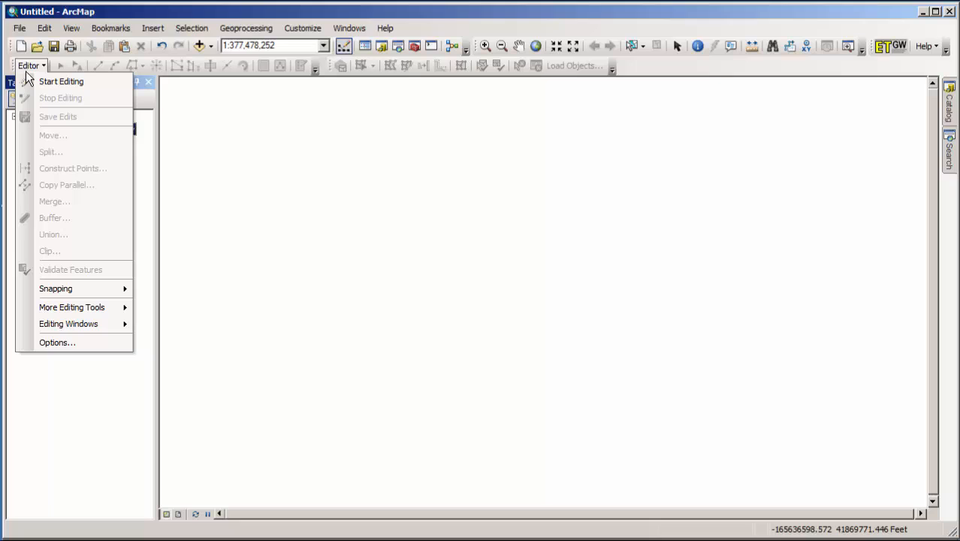
mouse_move(60, 81)
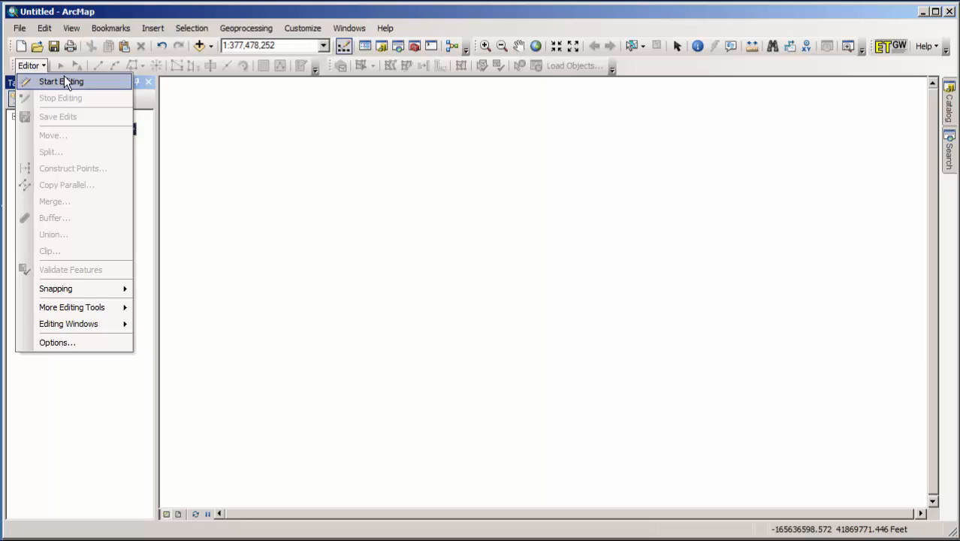
click(61, 81)
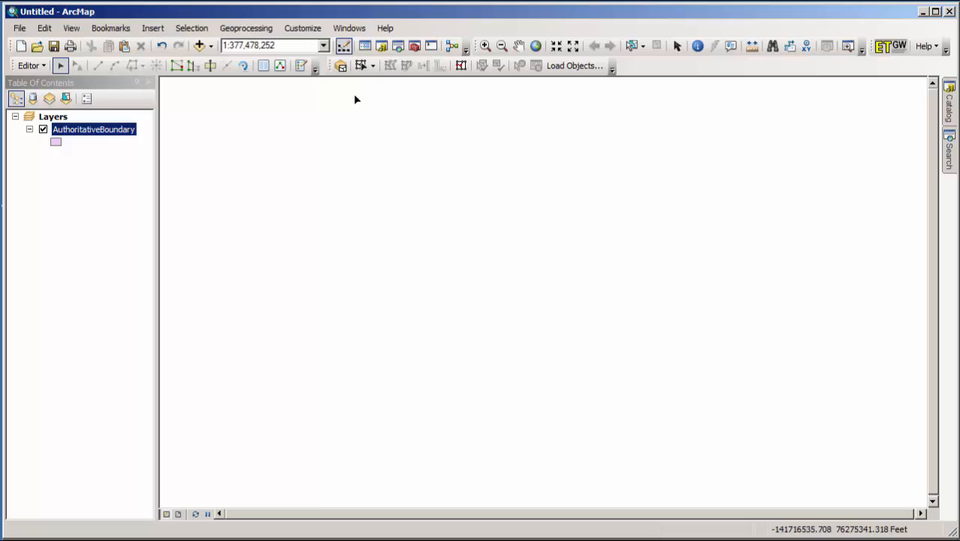
mouse_move(574, 66)
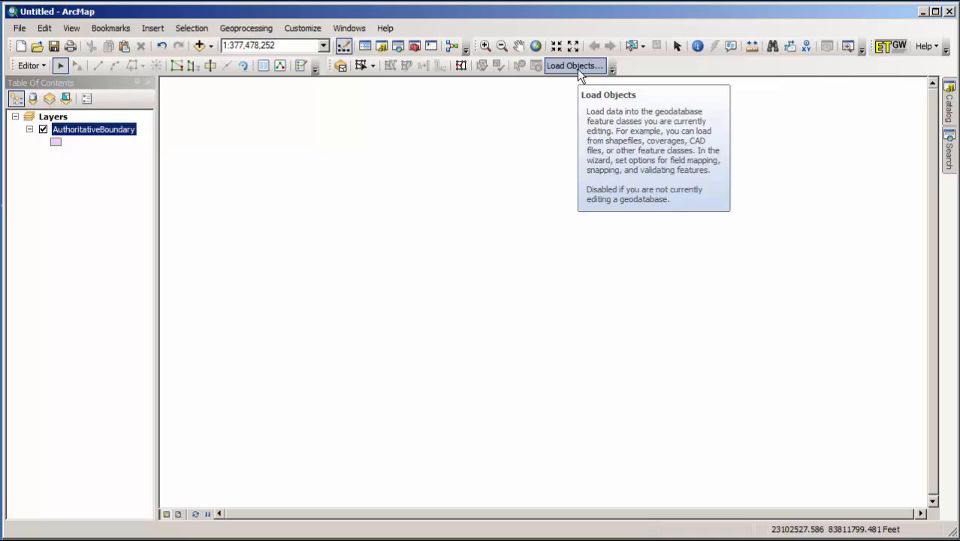
Step: Launch Load Objects and add CountyPoly.shp from the Shapefiles folder as source data
click(575, 65)
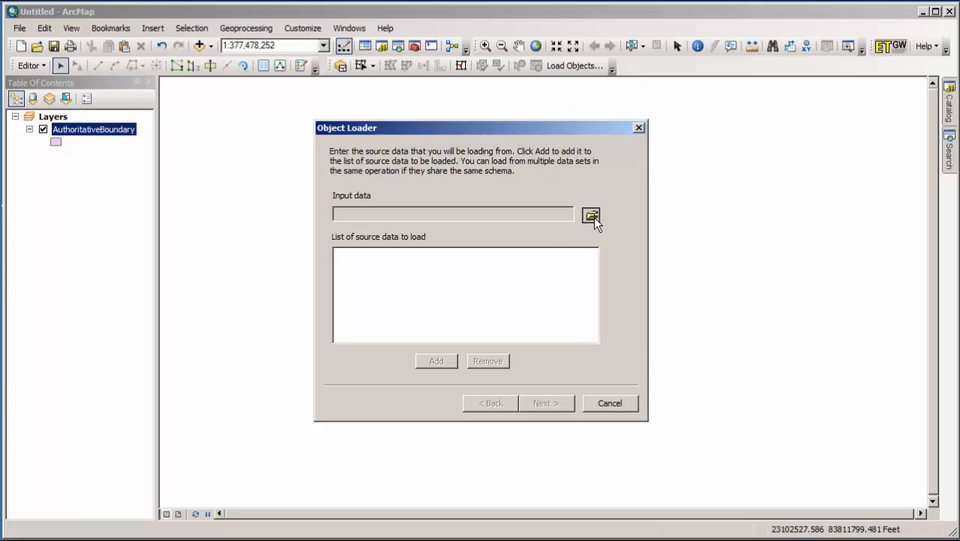
click(591, 217)
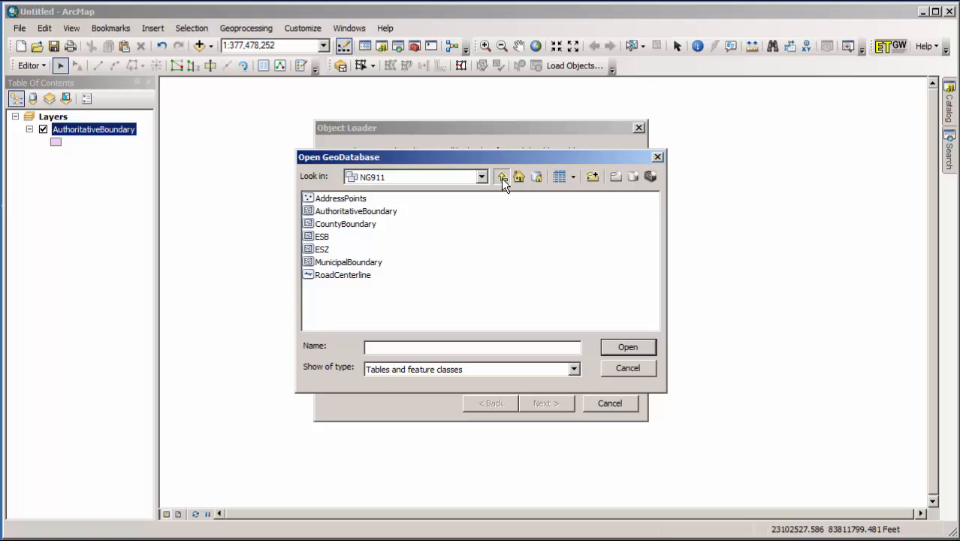
click(501, 176)
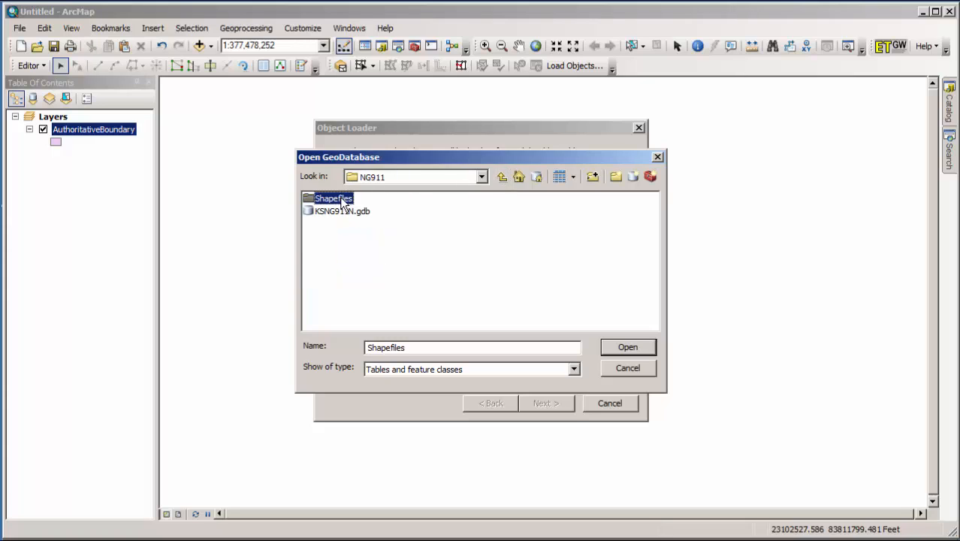
double_click(333, 197)
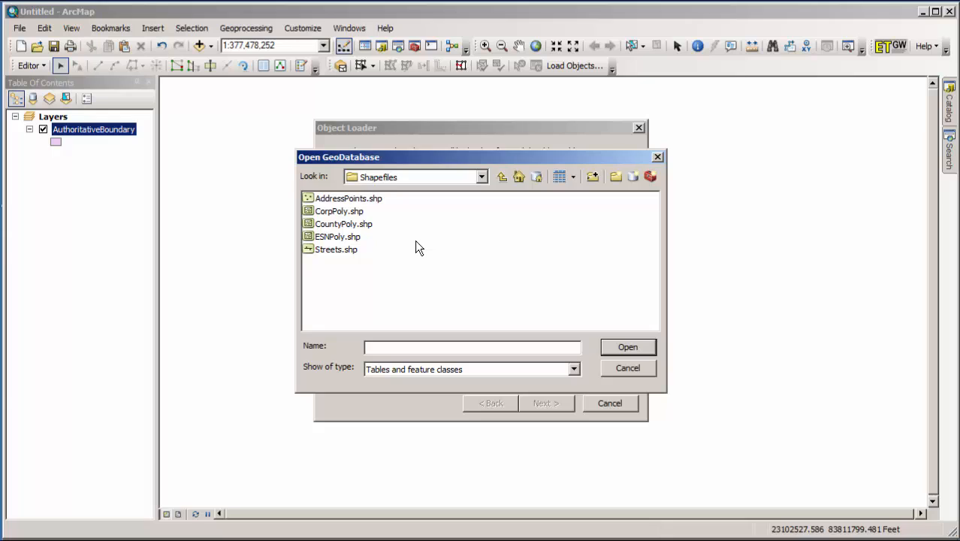
mouse_move(355, 233)
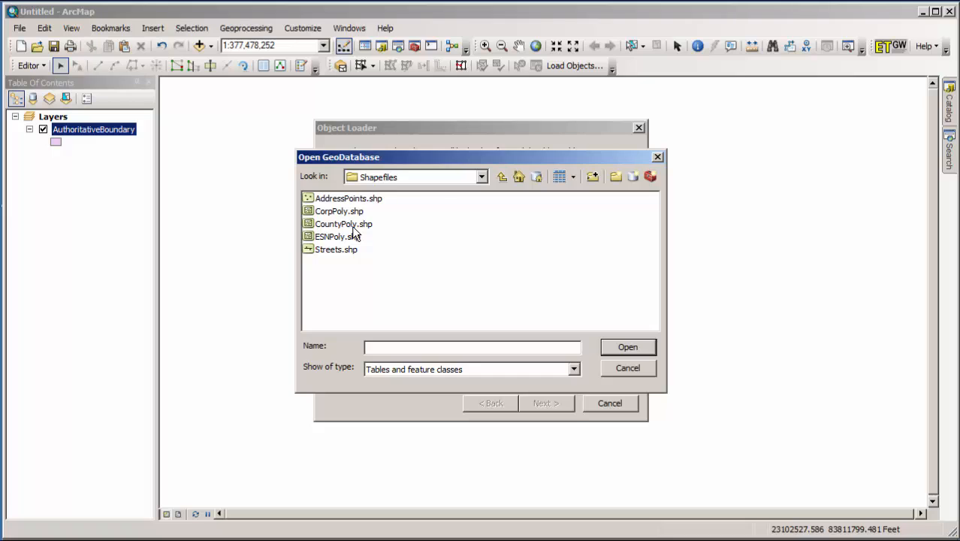
click(343, 224)
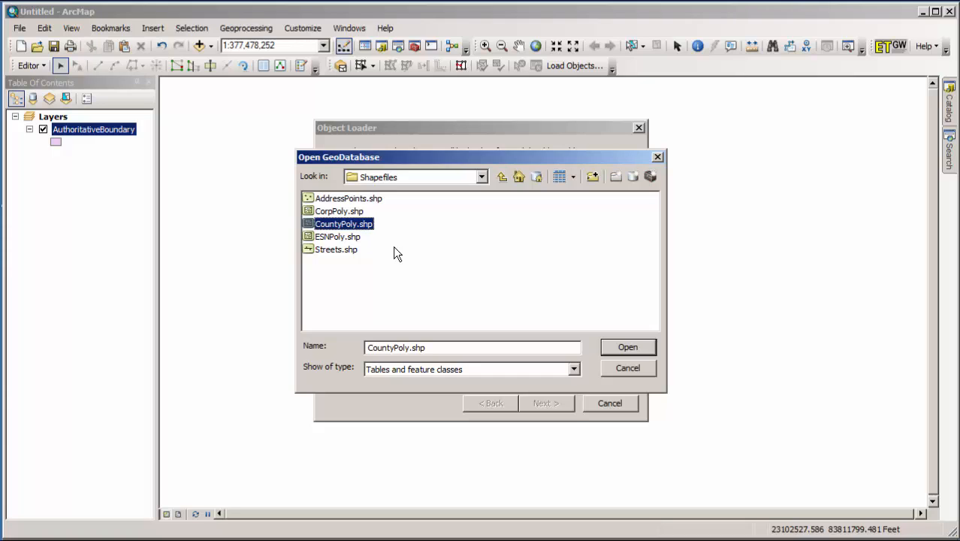
click(627, 346)
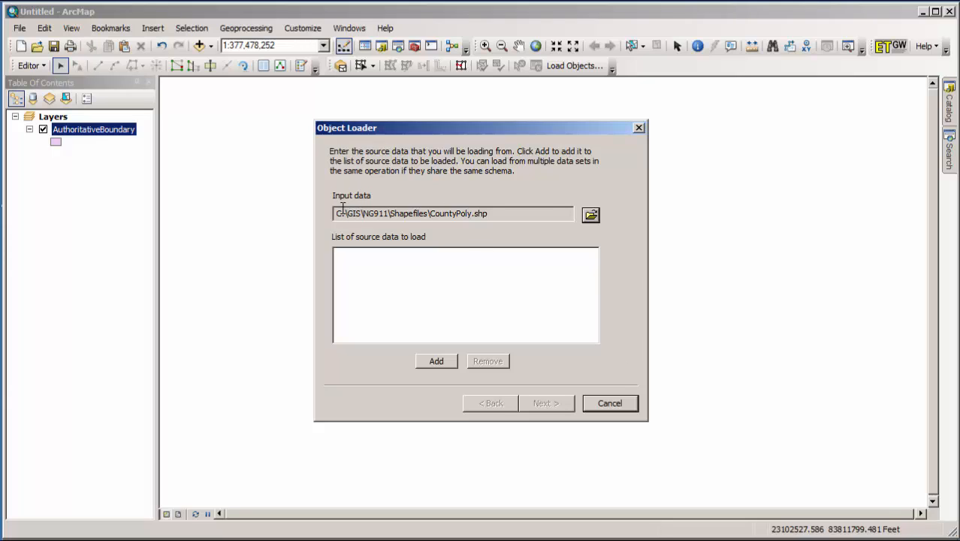
mouse_move(436, 362)
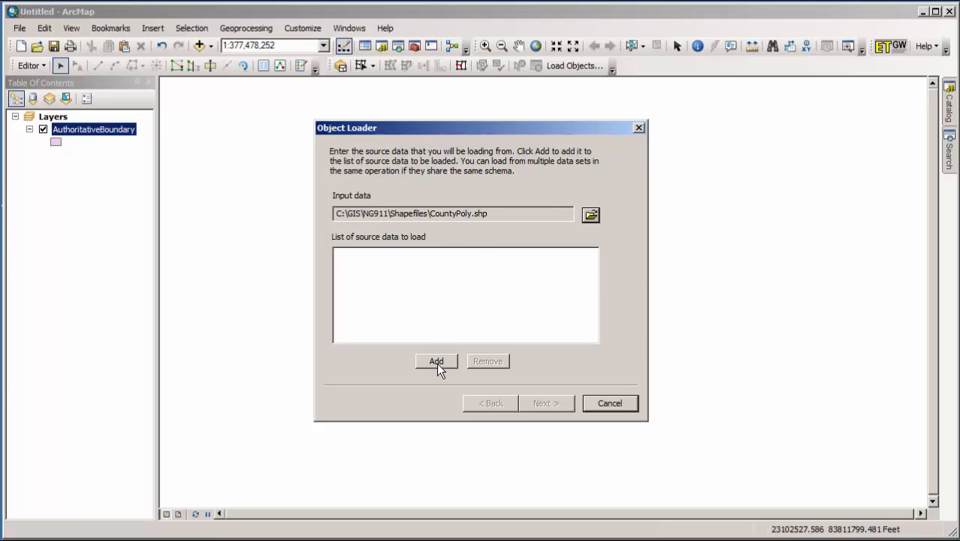
click(435, 361)
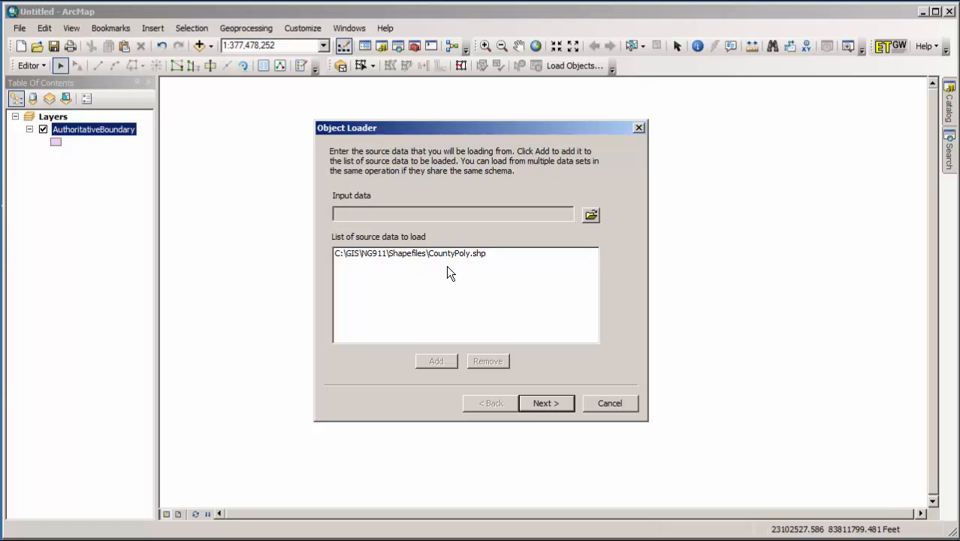
click(546, 403)
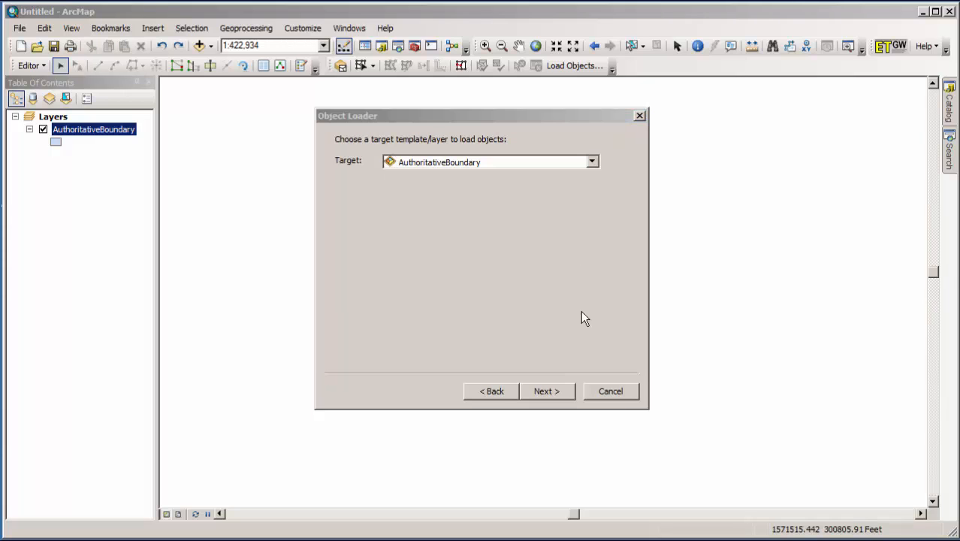
mouse_move(563, 401)
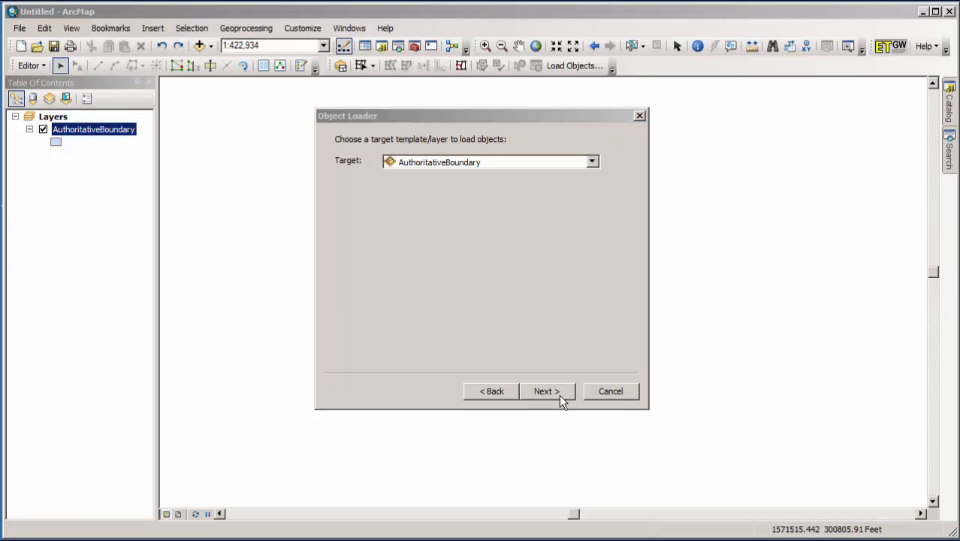
Step: Keep AuthoritativeBoundary as the target layer and advance to field matching
click(547, 391)
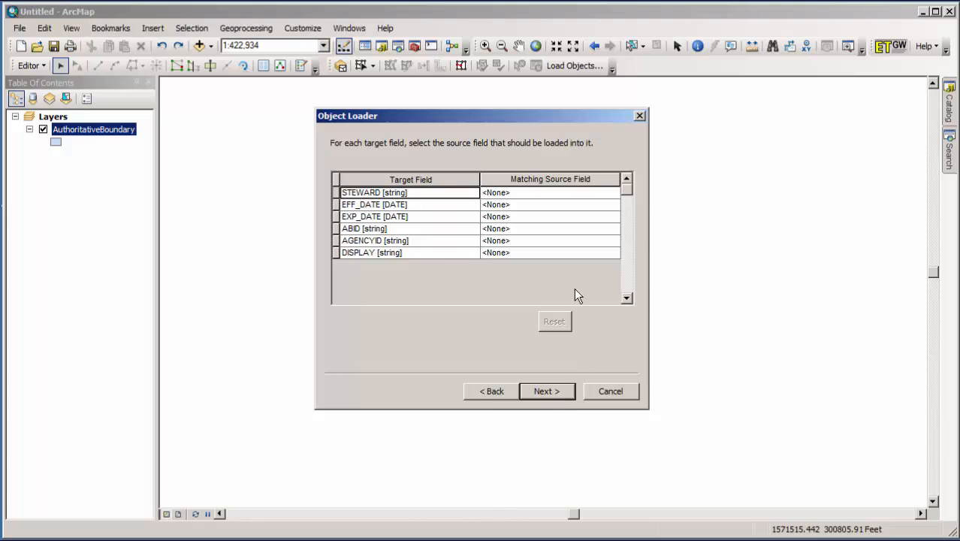
mouse_move(525, 223)
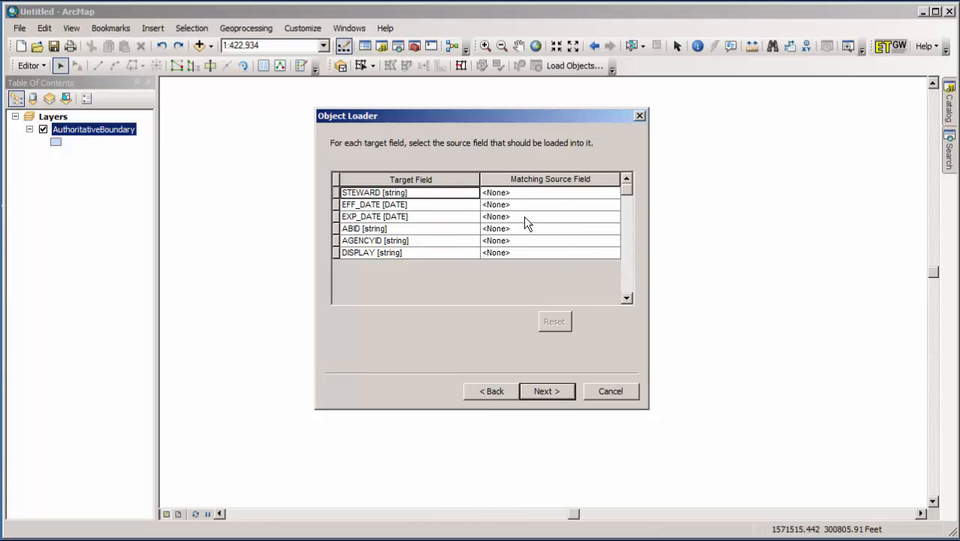
Step: Leave ABID unmatched and map the DISPLAY field to the source Name field
click(612, 228)
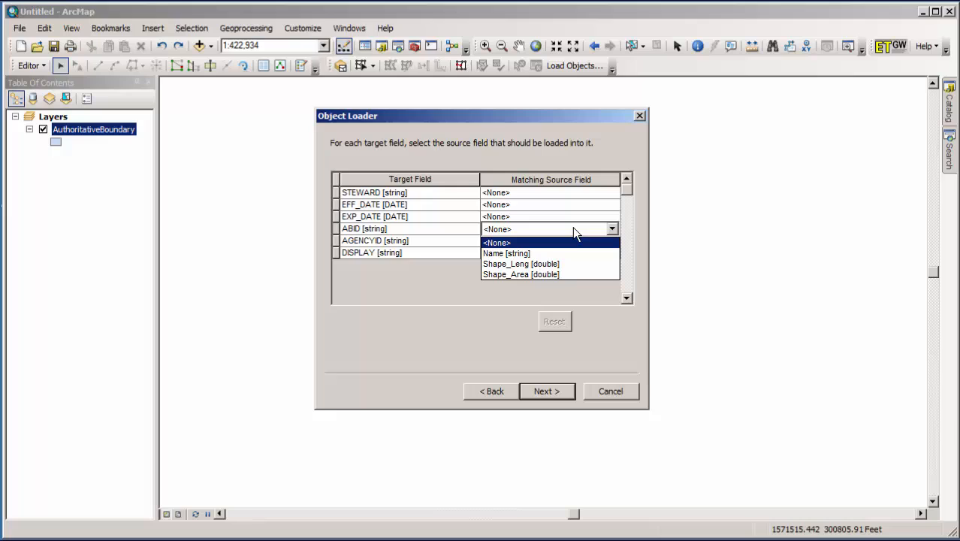
click(497, 242)
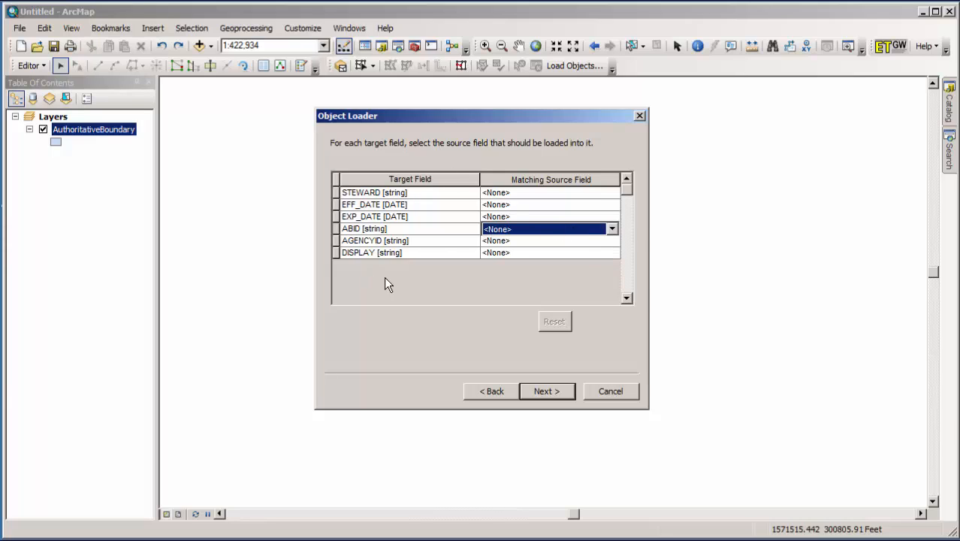
mouse_move(358, 277)
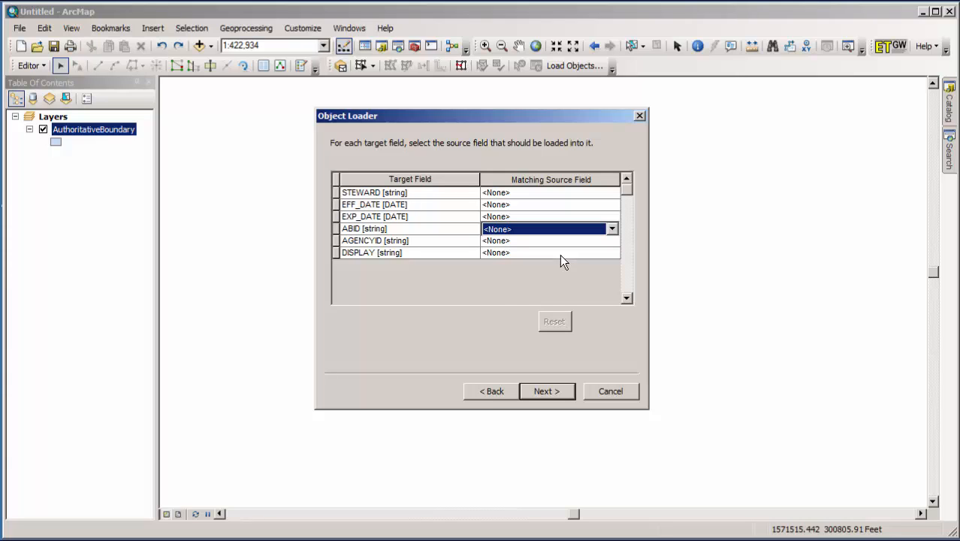
click(611, 252)
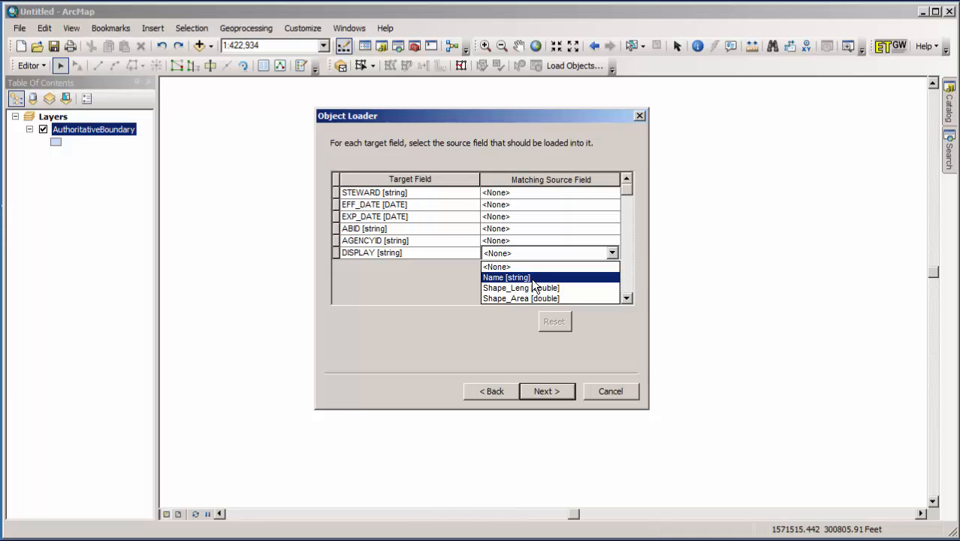
click(505, 277)
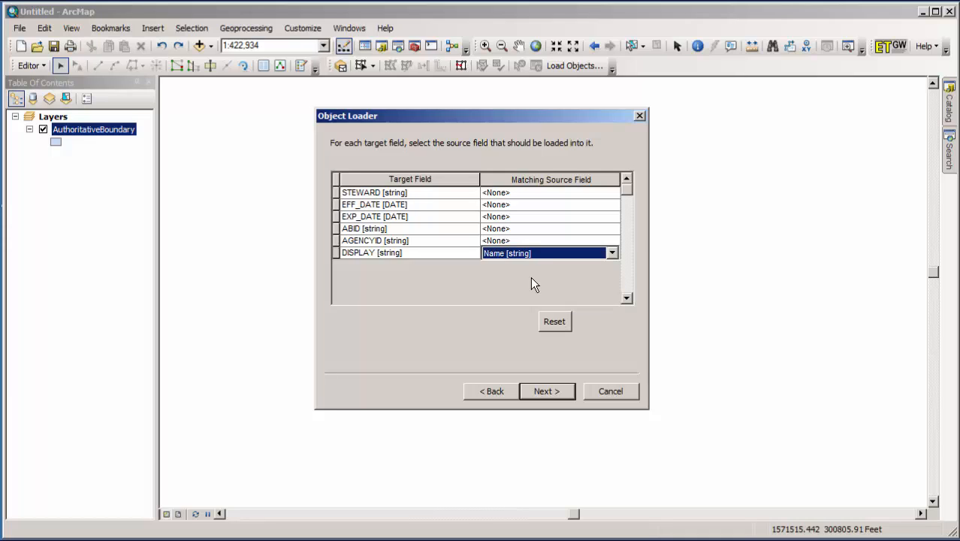
mouse_move(425, 259)
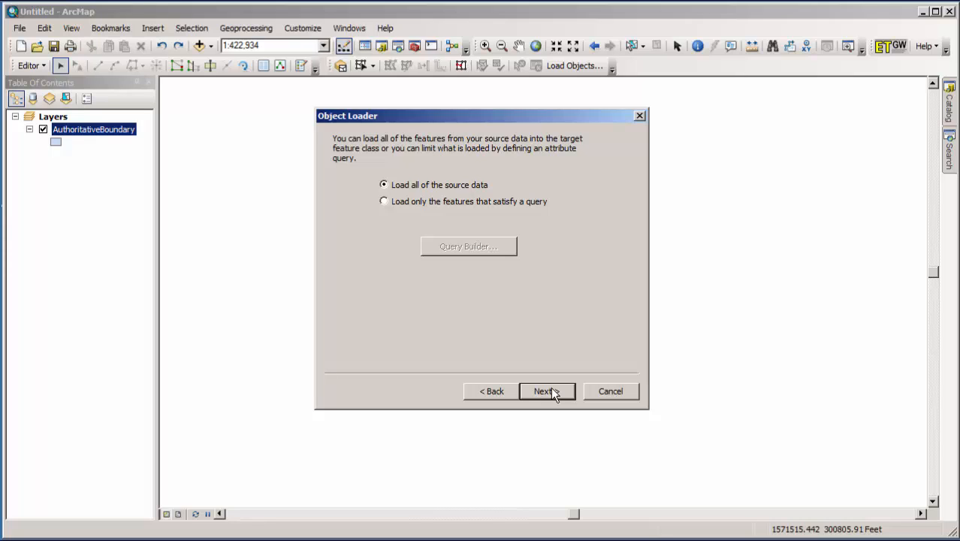
mouse_move(547, 208)
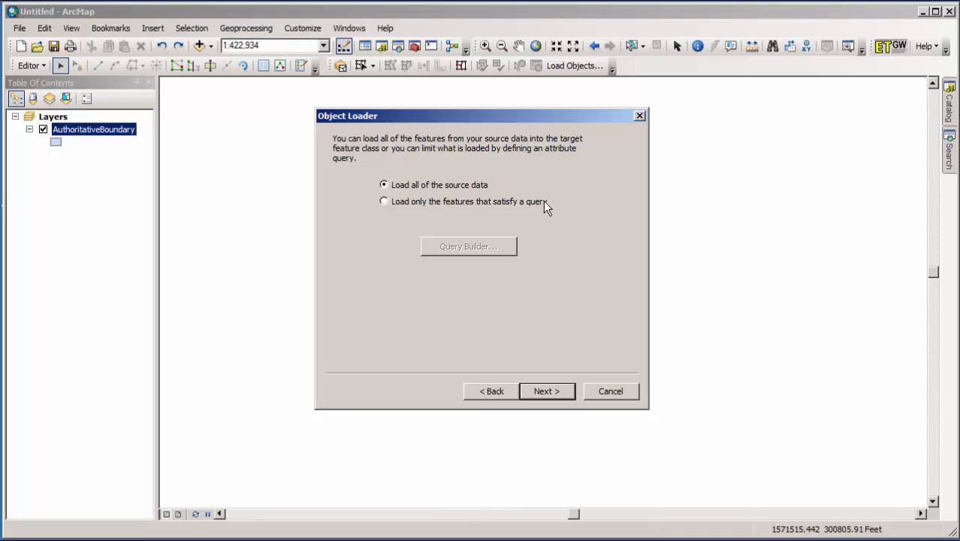
mouse_move(547, 390)
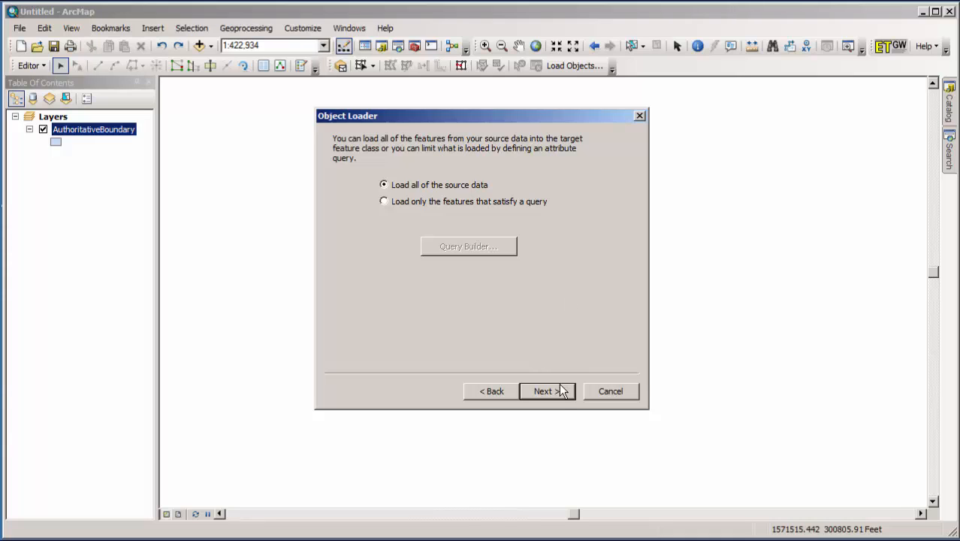
Step: Load all source data with snapping and validation off, and finish the loader
click(542, 391)
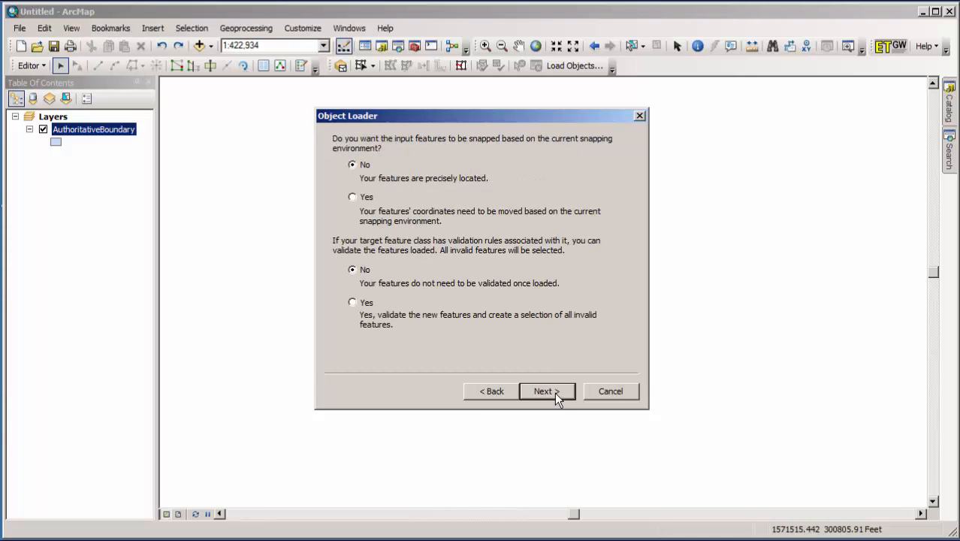
mouse_move(524, 356)
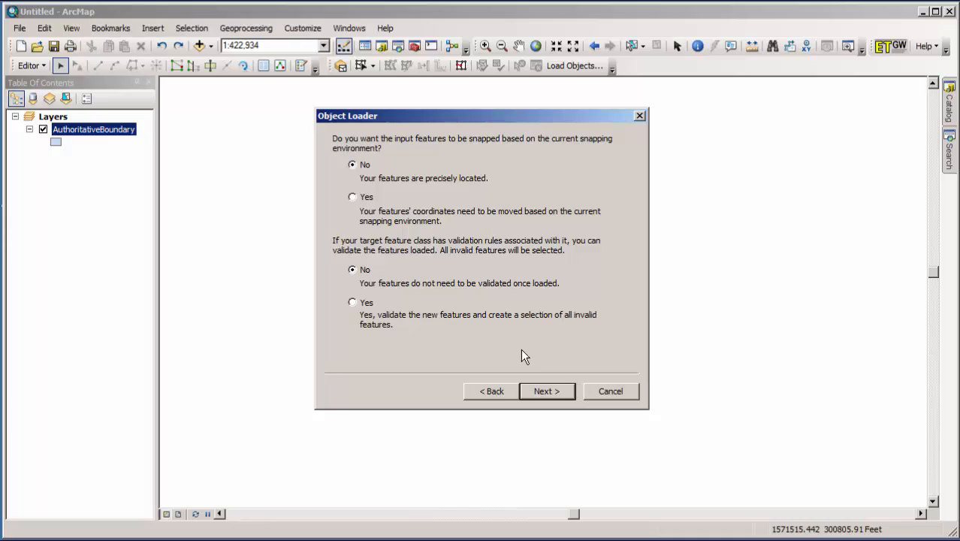
mouse_move(566, 356)
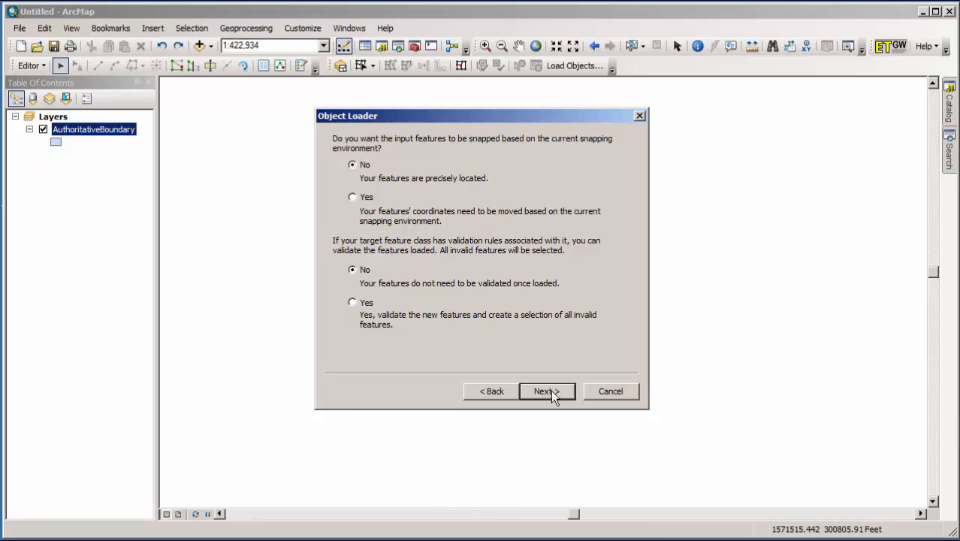
click(546, 390)
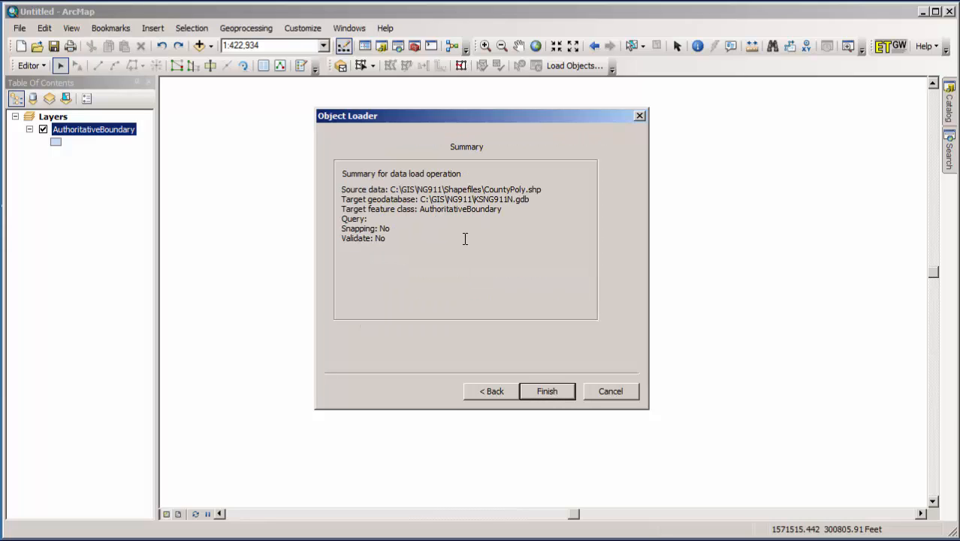
mouse_move(546, 367)
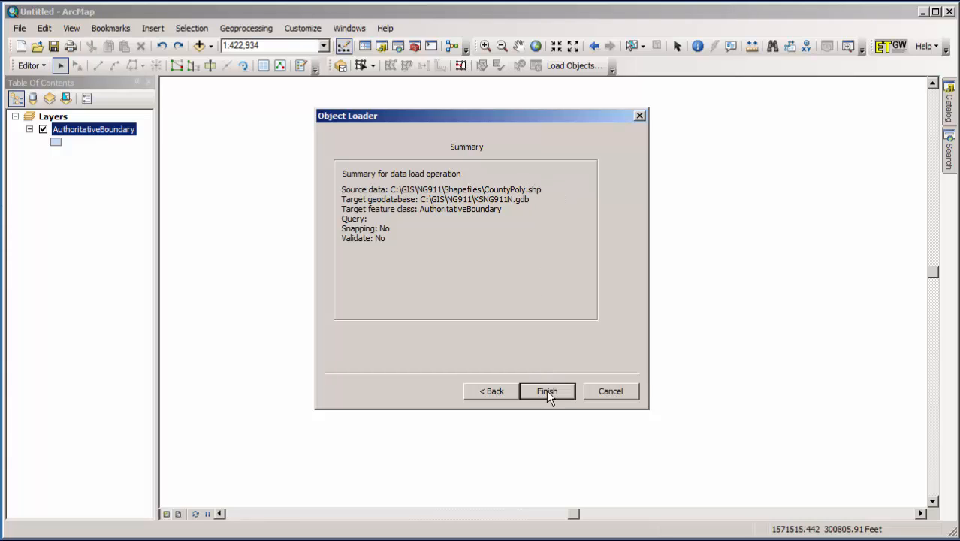
click(547, 390)
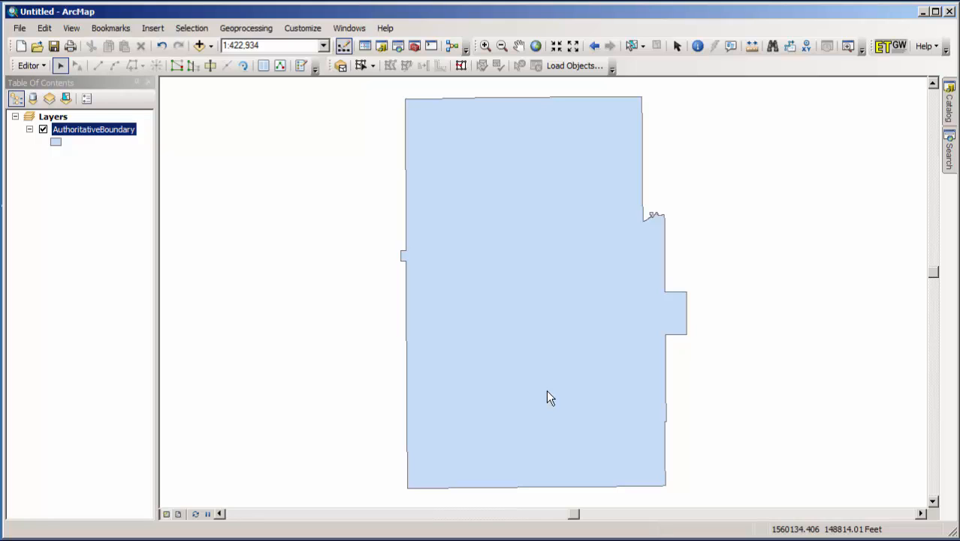
mouse_move(499, 381)
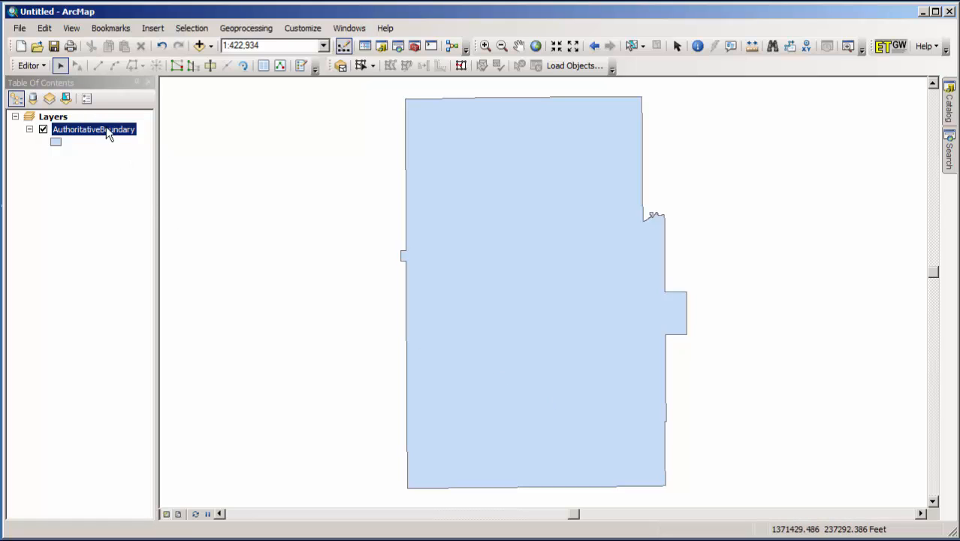
Step: Zoom to the AuthoritativeBoundary layer and open its attribute table showing DICKINSON
right_click(93, 129)
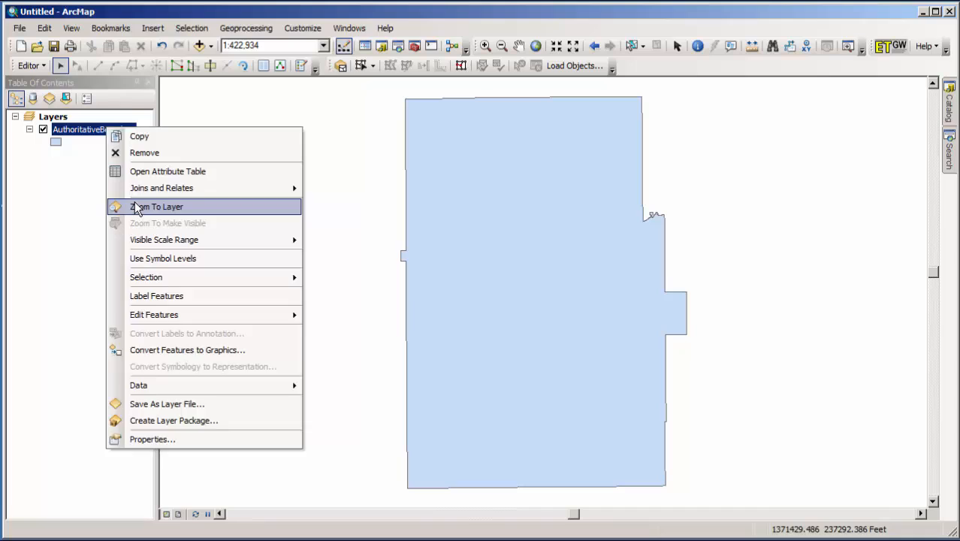
click(156, 207)
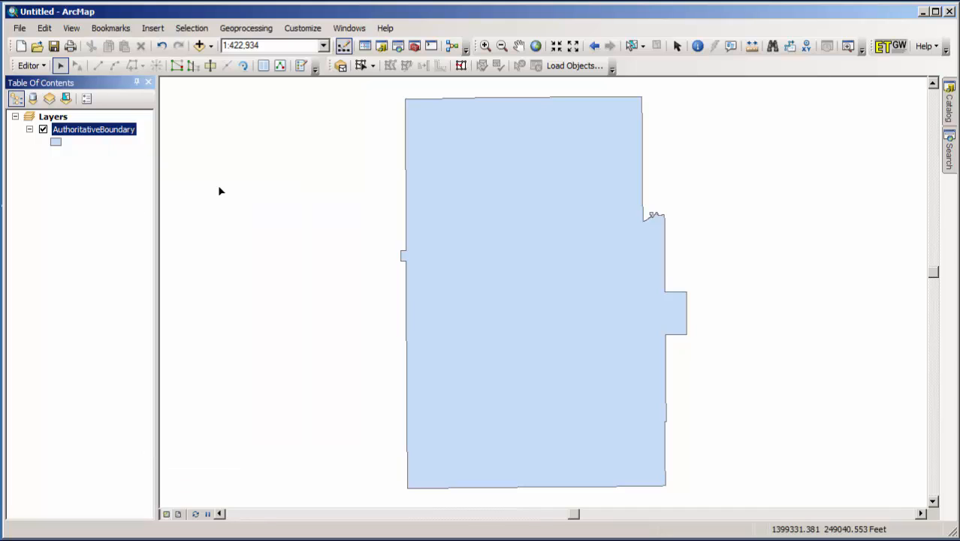
mouse_move(515, 245)
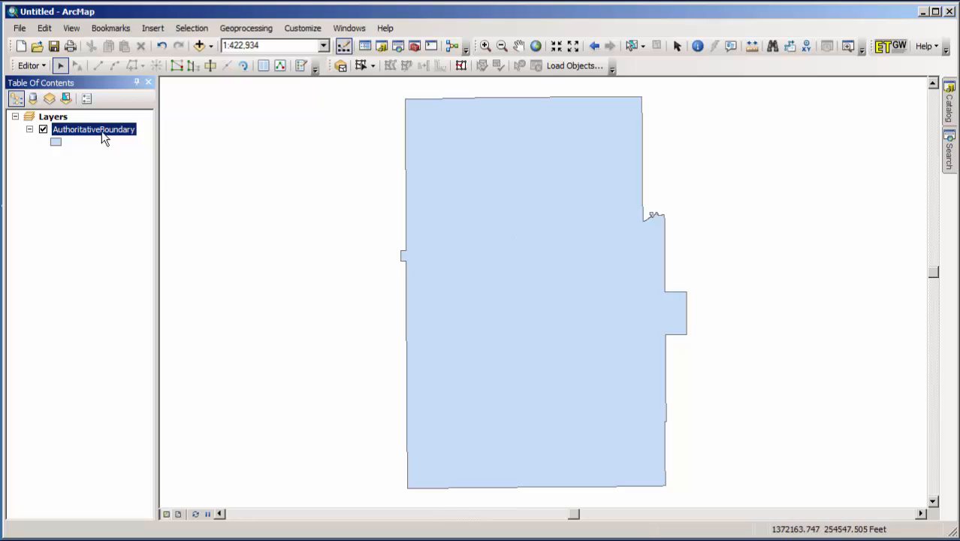
right_click(93, 129)
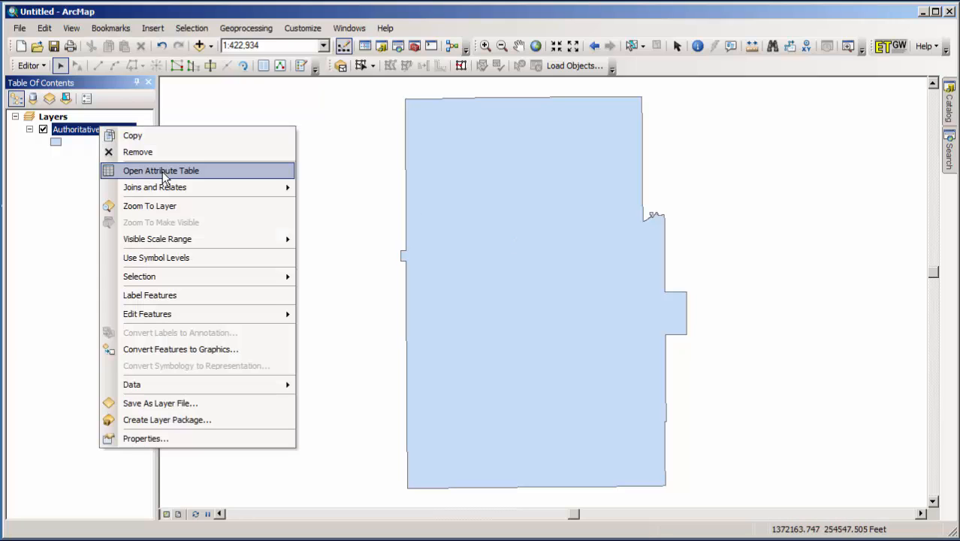
click(161, 170)
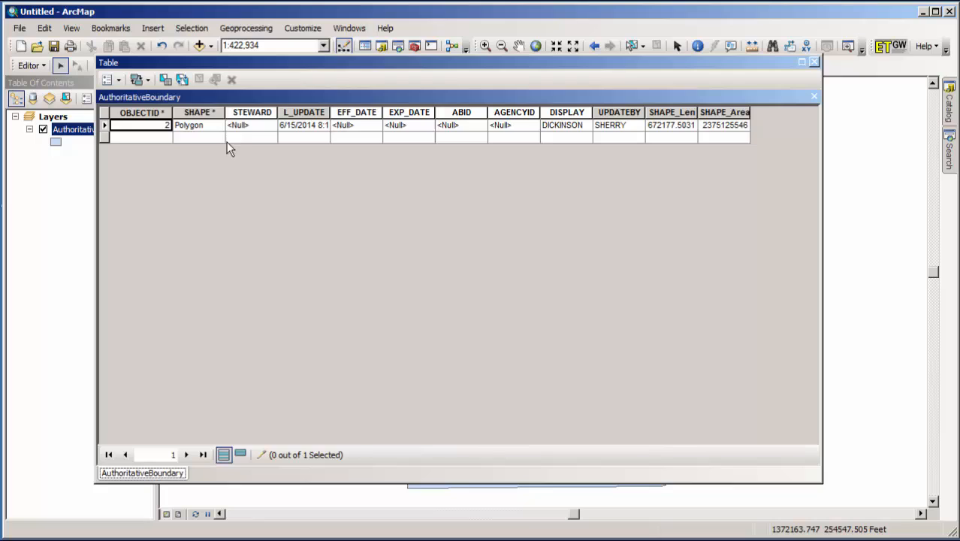
mouse_move(250, 150)
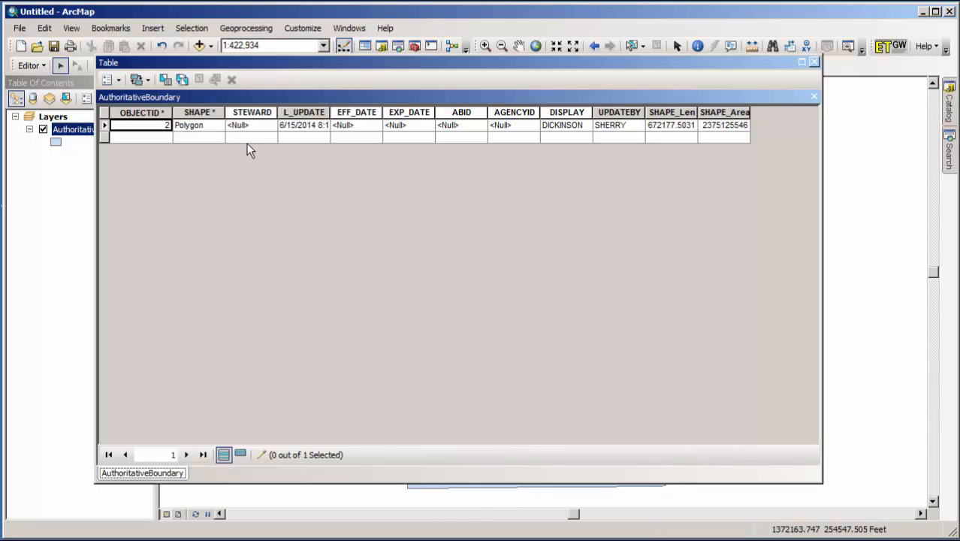
mouse_move(580, 166)
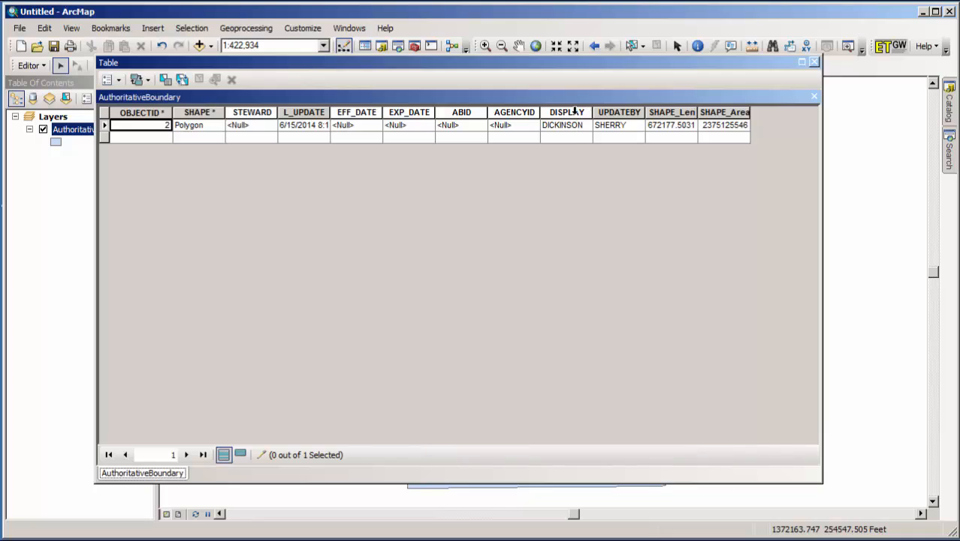
mouse_move(626, 112)
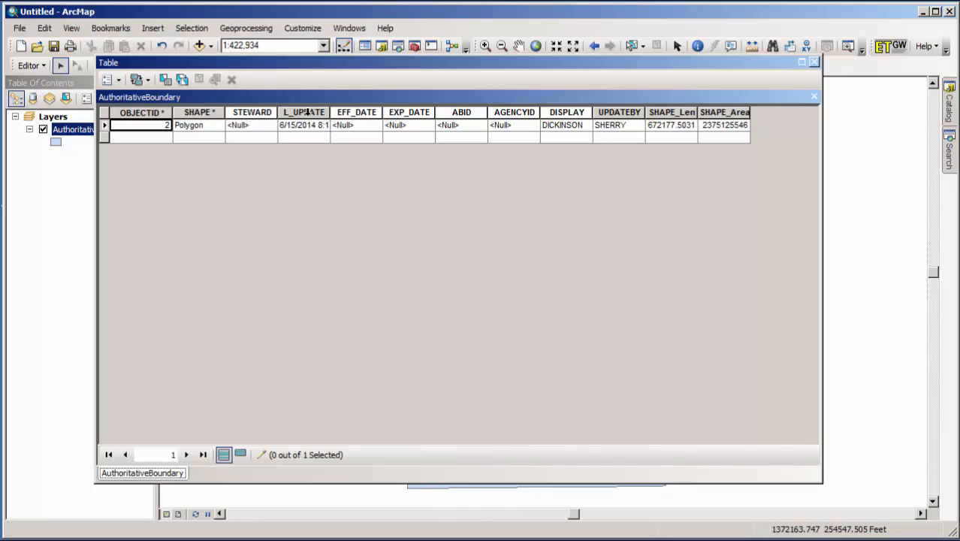
mouse_move(640, 105)
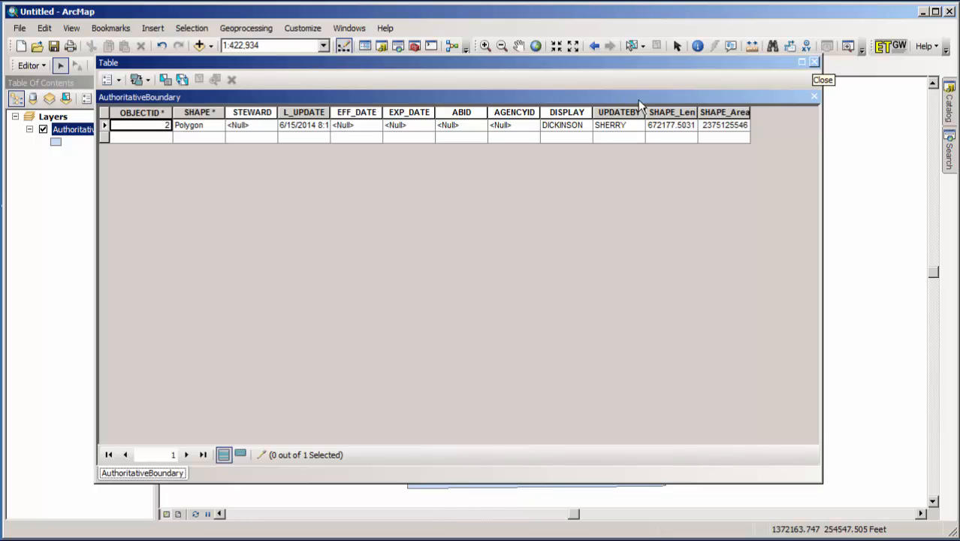
Step: Close the AuthoritativeBoundary attribute table window
click(822, 80)
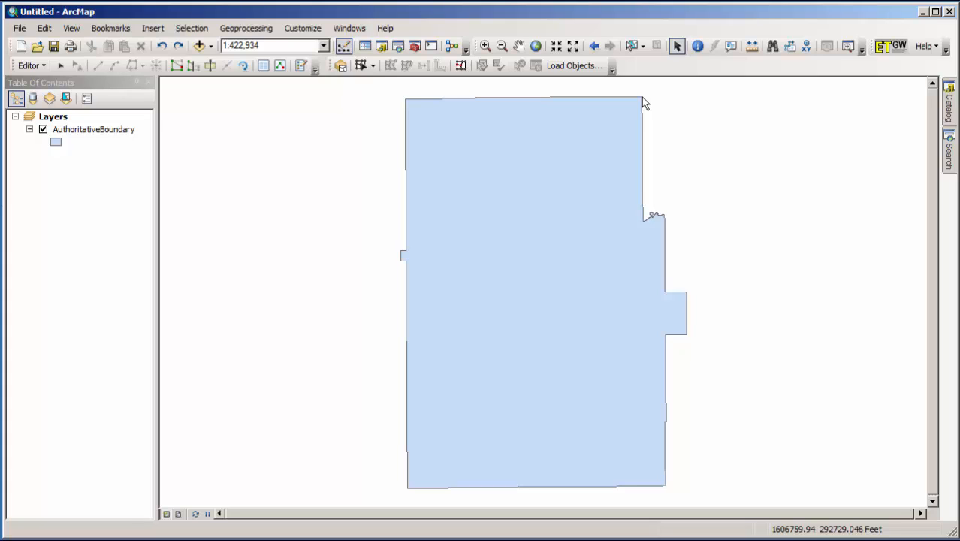
Step: Add the RoadCenterline feature class to the map above AuthoritativeBoundary
click(199, 46)
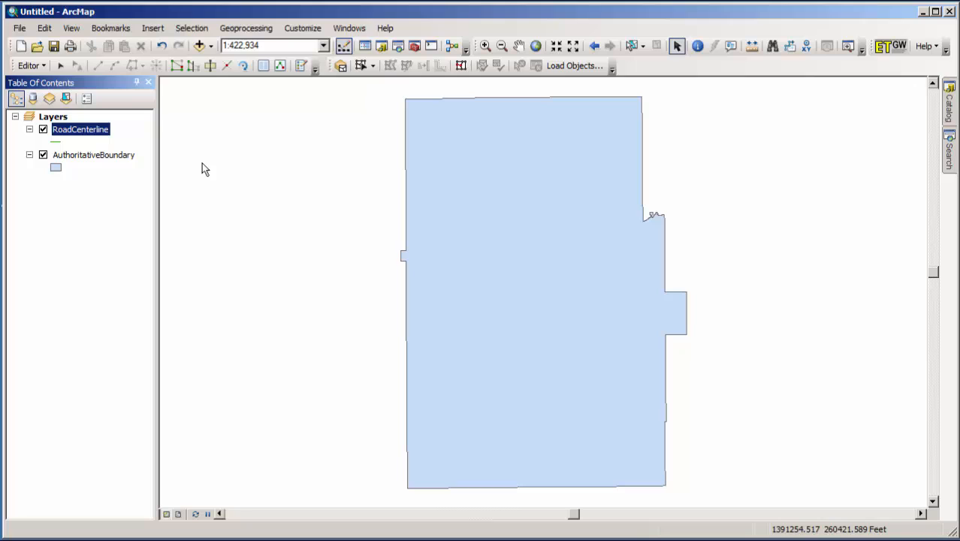
mouse_move(270, 147)
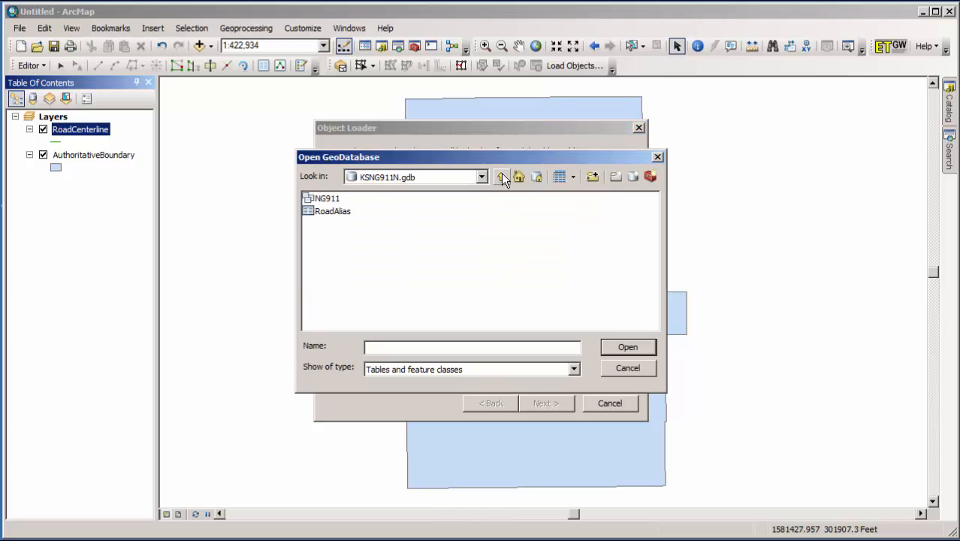
Step: Queue Streets.shp in Object Loader as source data, targeting RoadCenterline
click(502, 176)
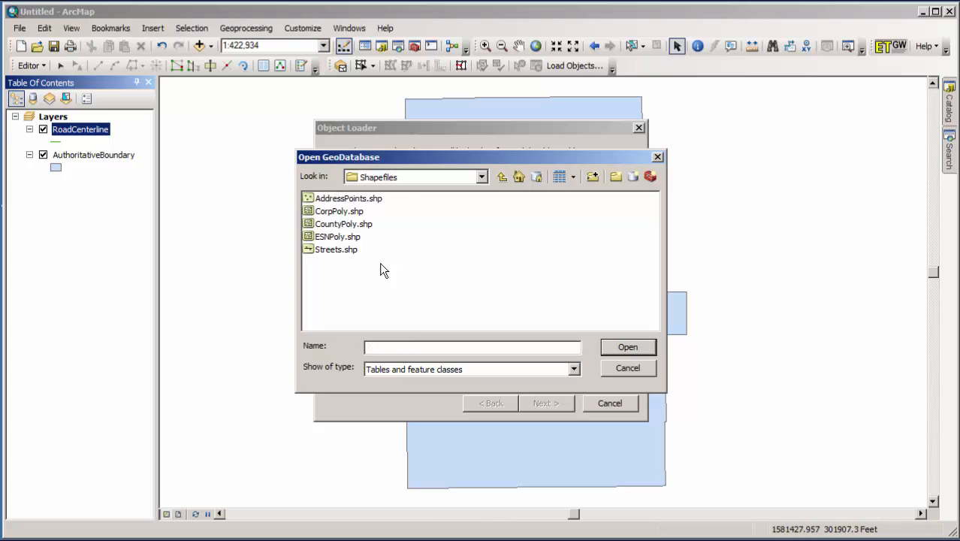
click(335, 248)
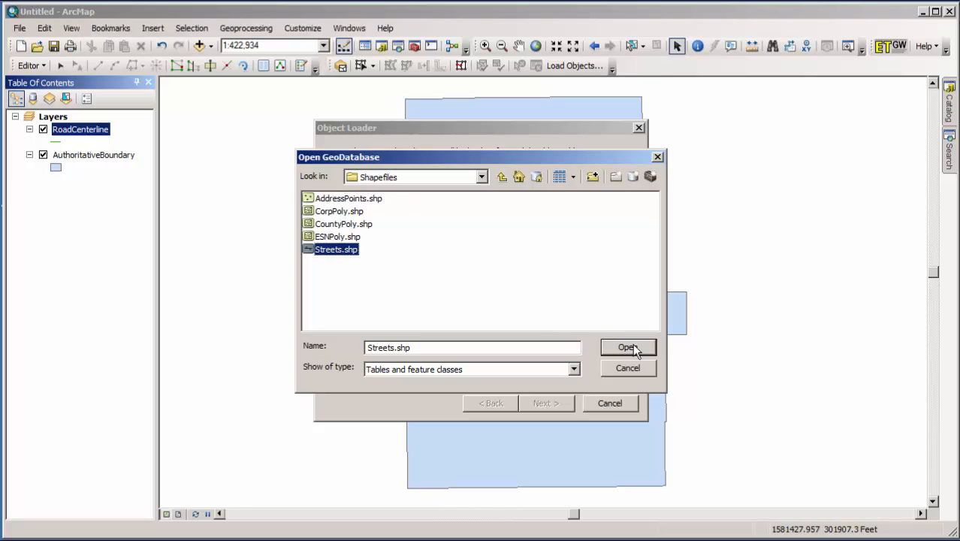
click(628, 346)
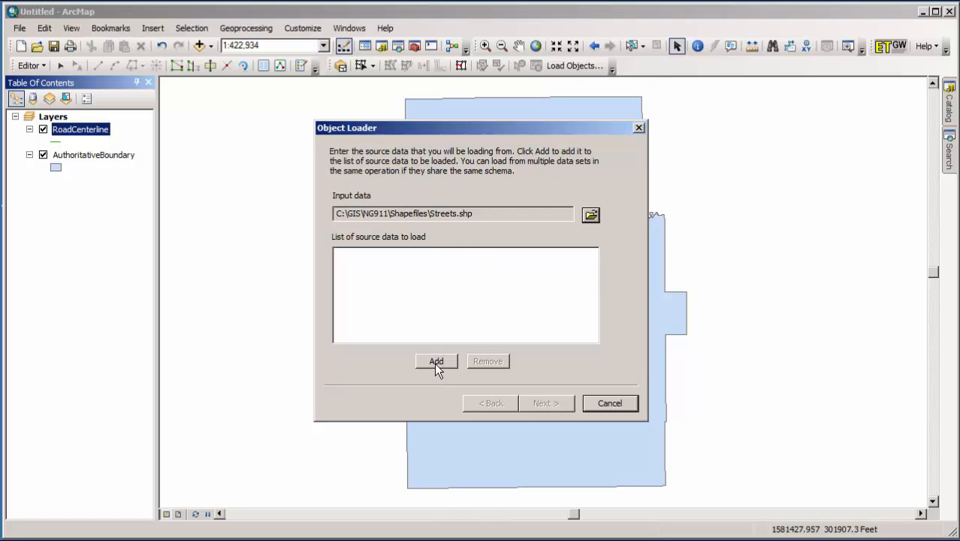
click(436, 361)
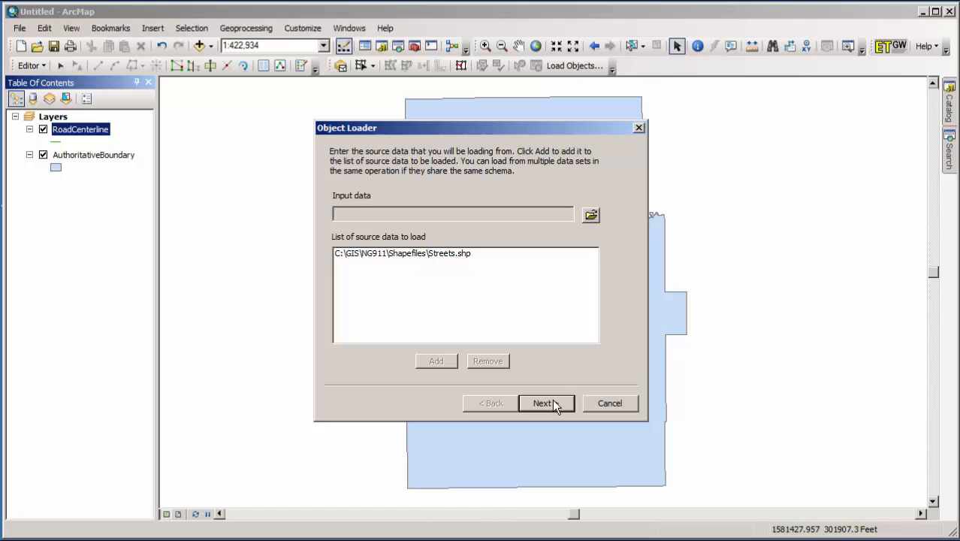
click(542, 403)
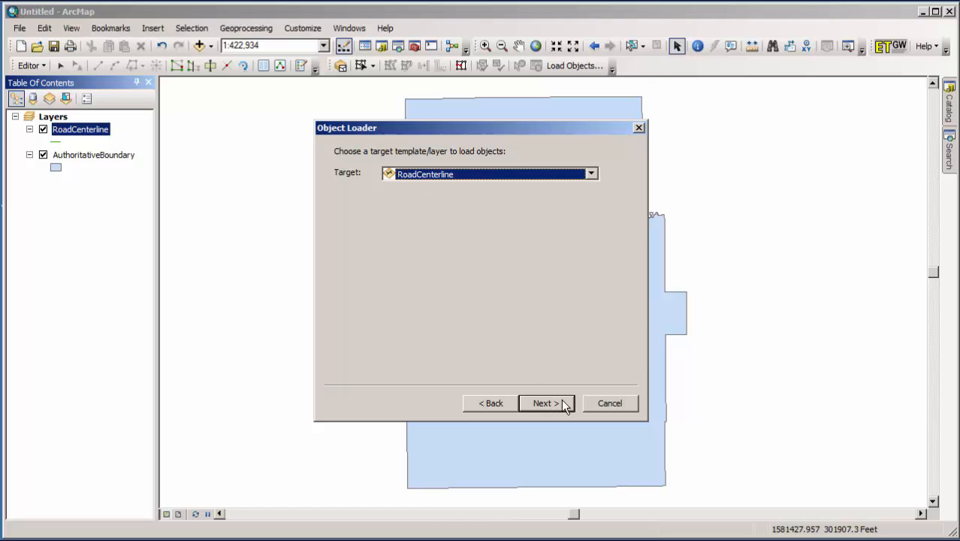
click(545, 402)
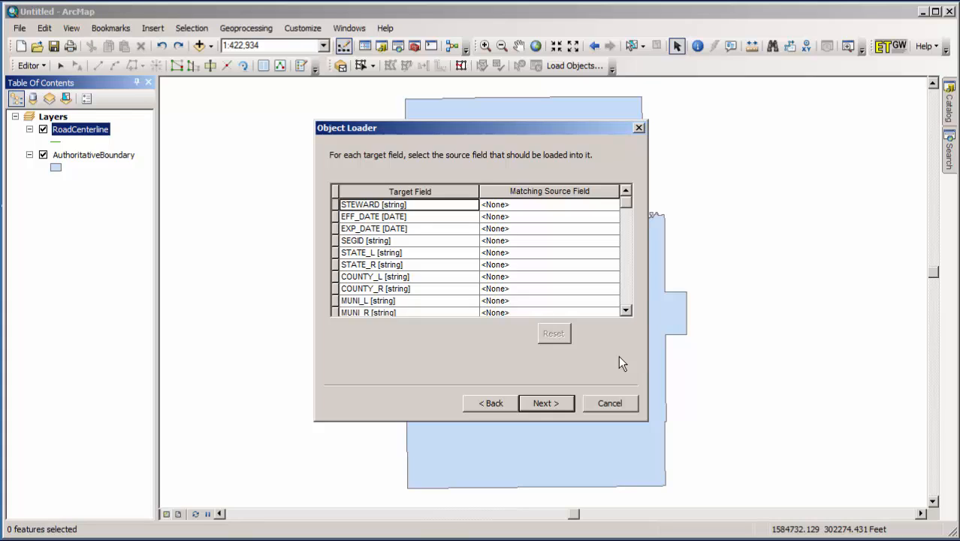
mouse_move(607, 377)
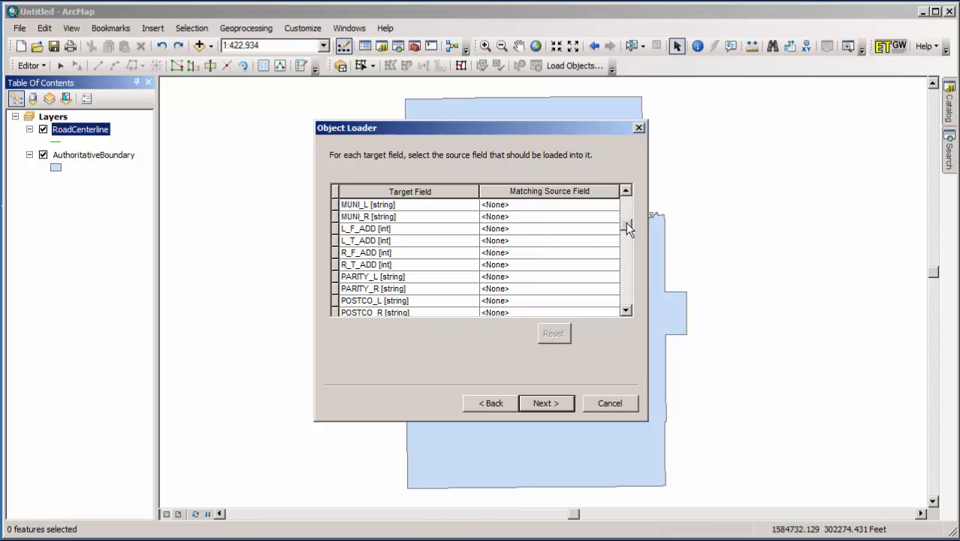
mouse_move(368, 233)
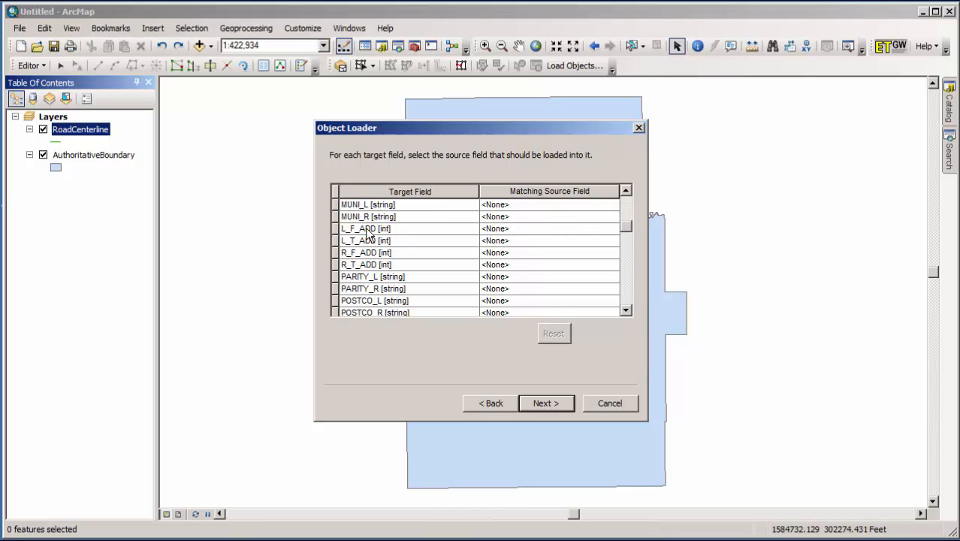
mouse_move(400, 261)
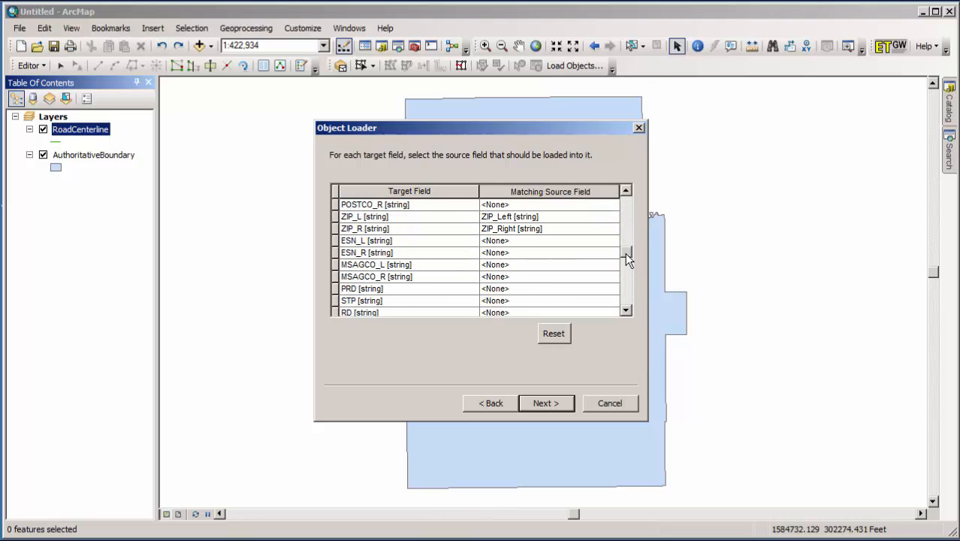
mouse_move(439, 227)
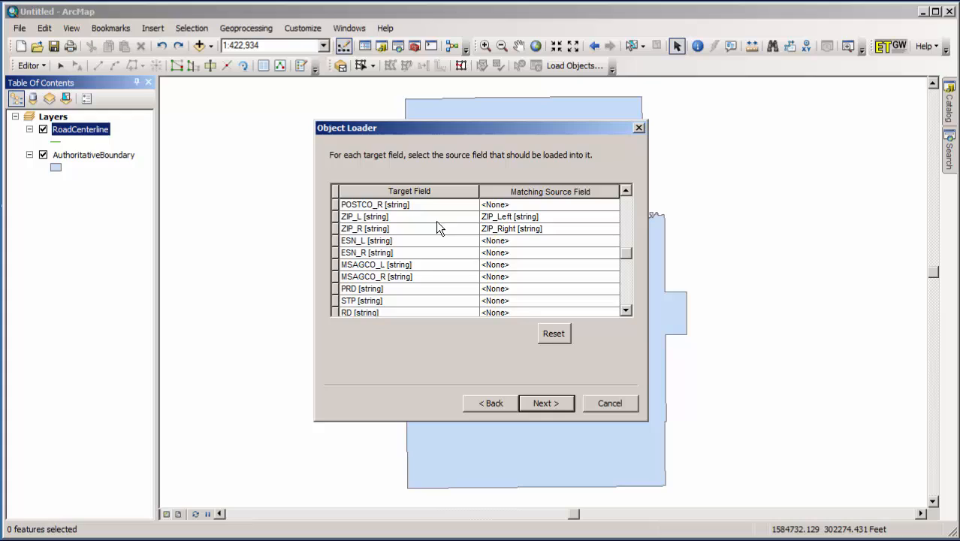
mouse_move(487, 225)
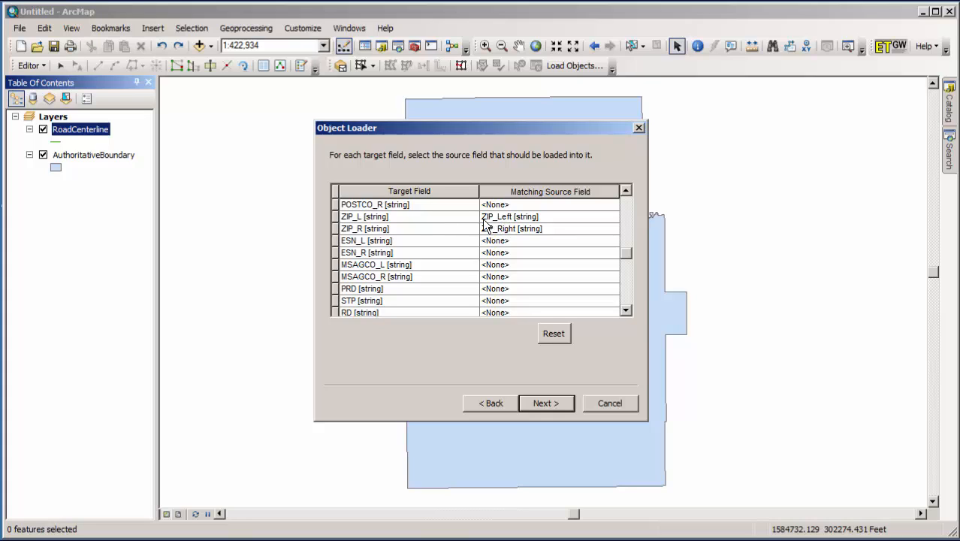
mouse_move(502, 227)
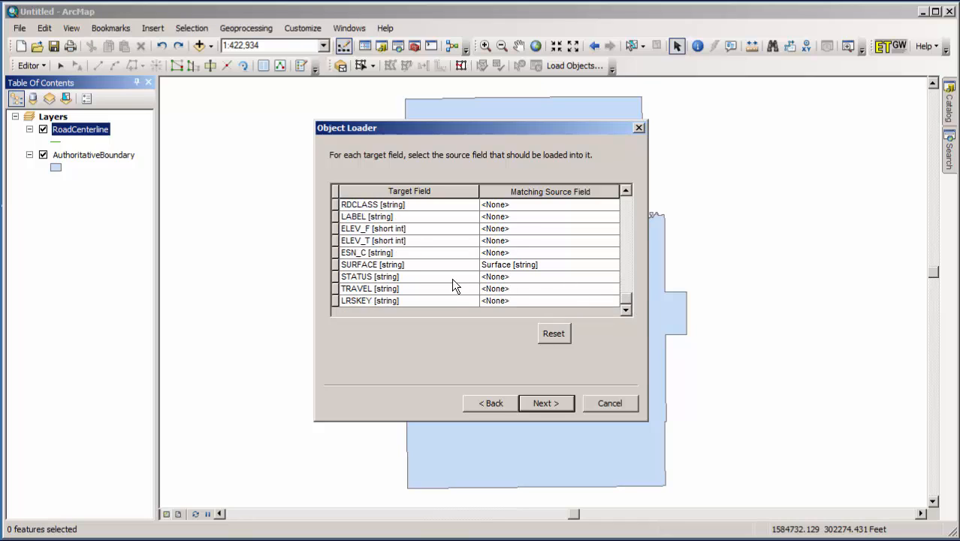
mouse_move(620, 308)
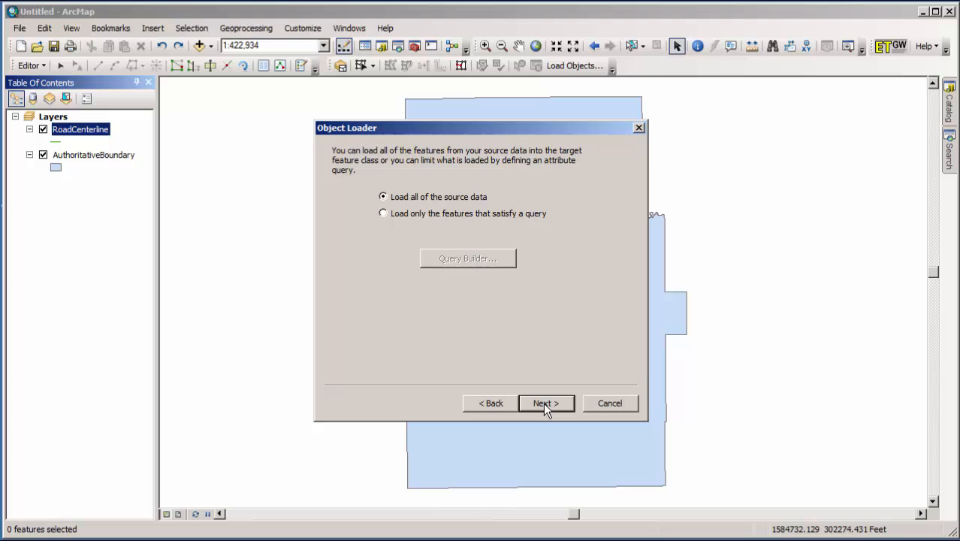
Step: Load all Streets.shp features into RoadCenterline with no snapping or validation, then finish
click(546, 403)
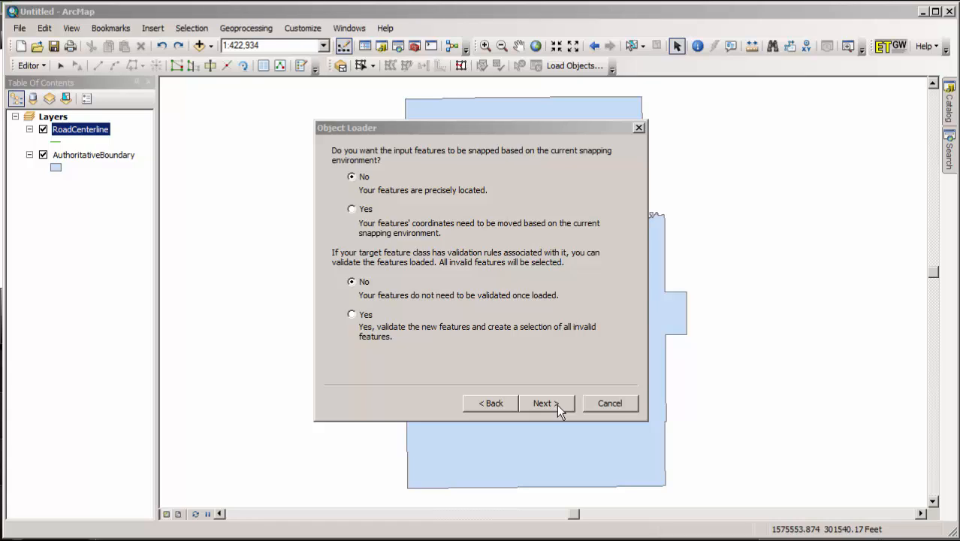
mouse_move(552, 396)
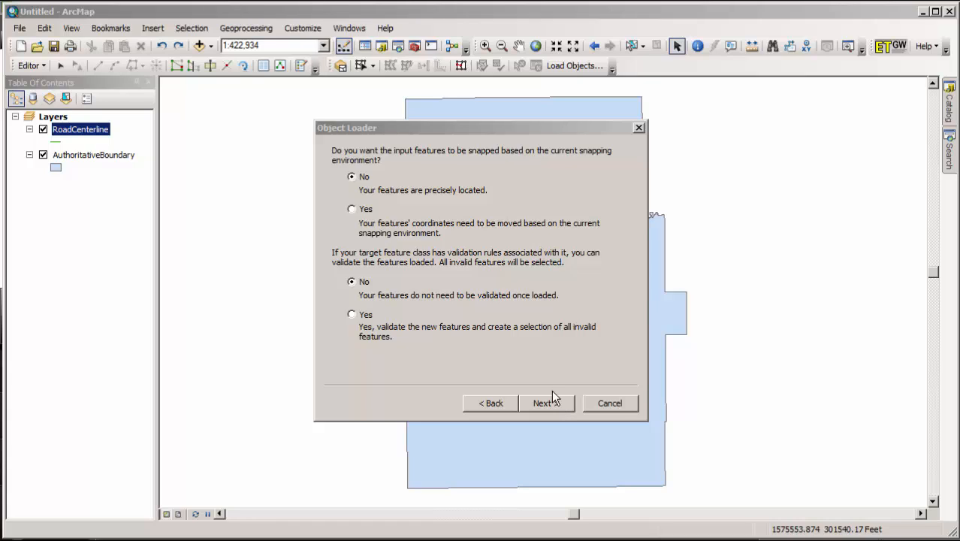
mouse_move(552, 383)
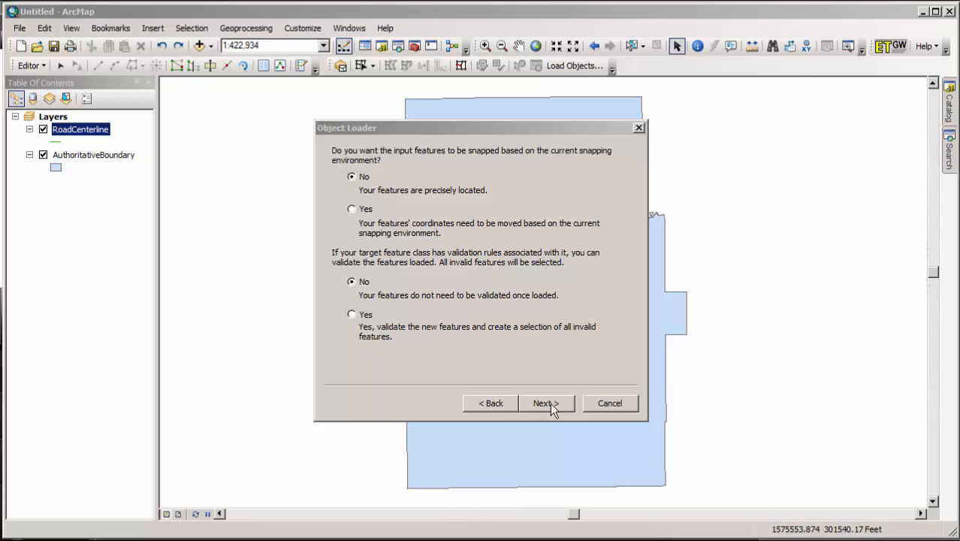
click(546, 404)
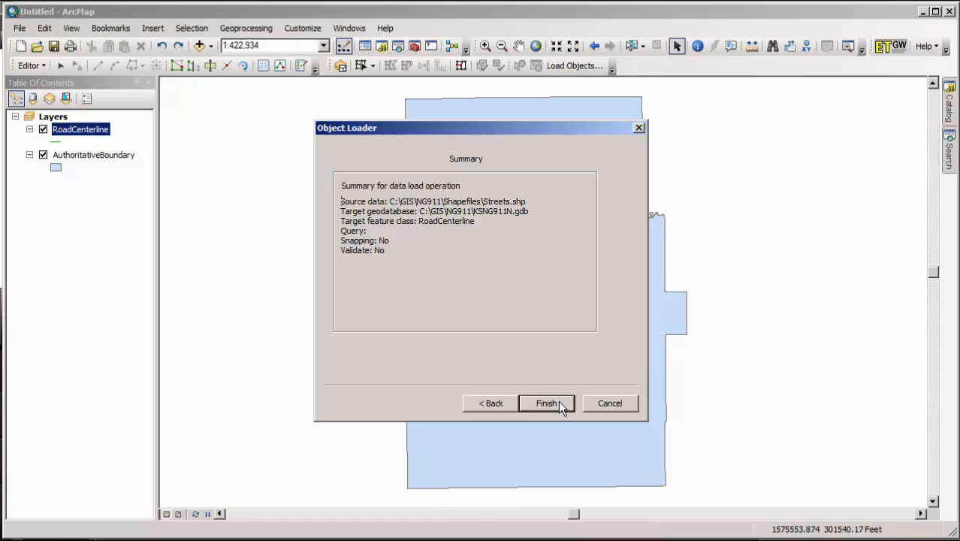
click(546, 403)
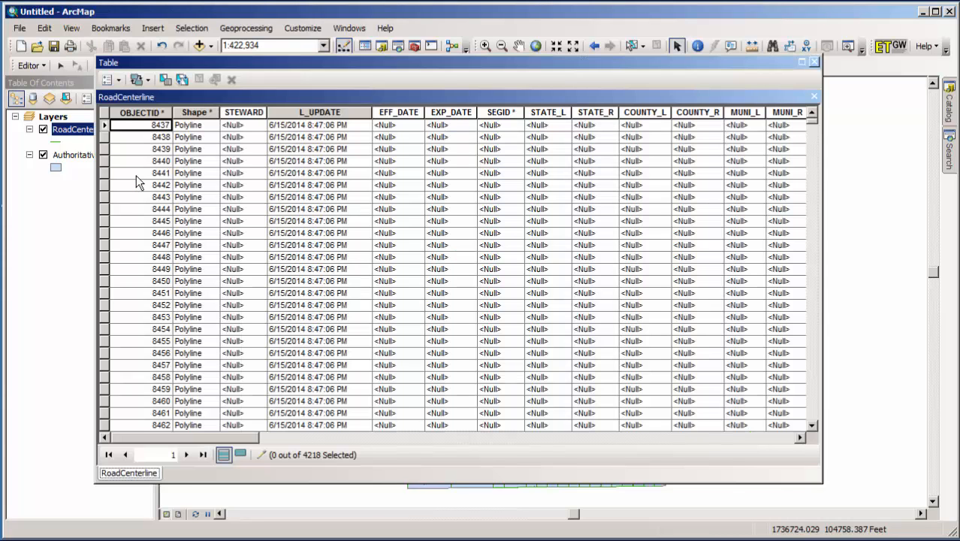
mouse_move(191, 211)
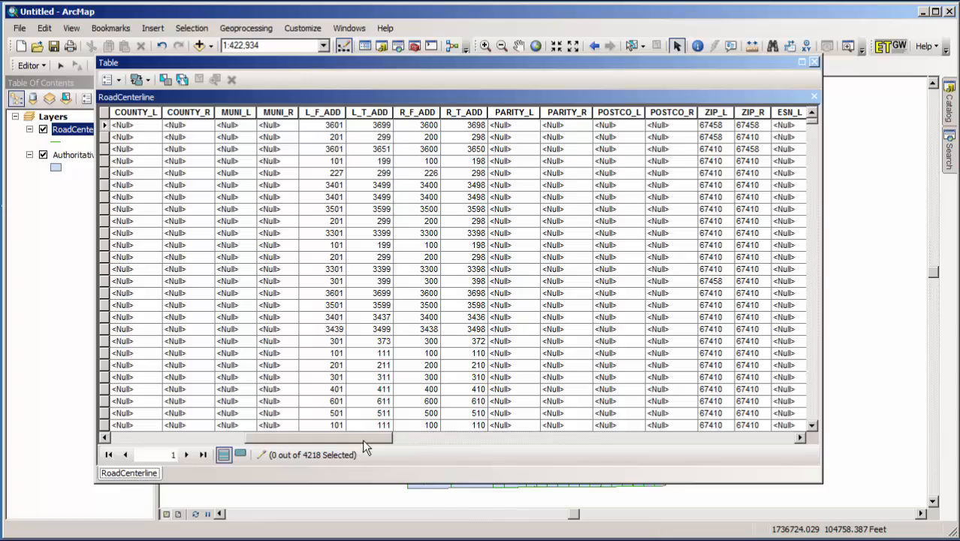
Step: Scroll through the 4218 loaded RoadCenterline records, then close the attribute table
scroll(right, 3)
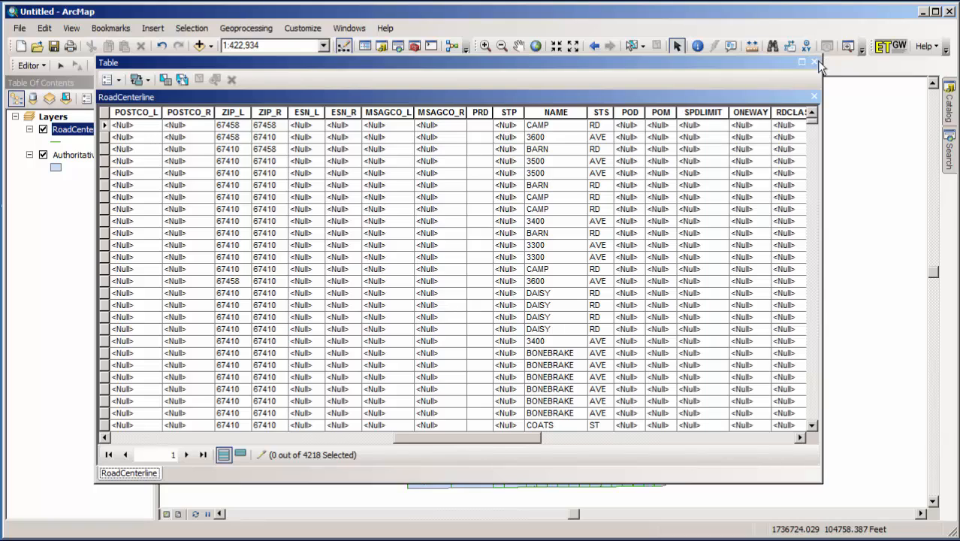
click(813, 63)
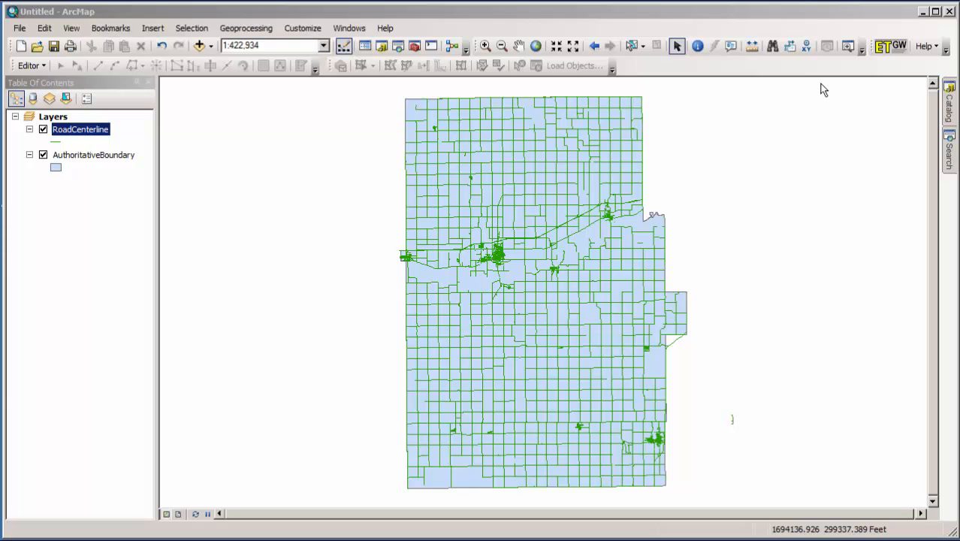
mouse_move(149, 99)
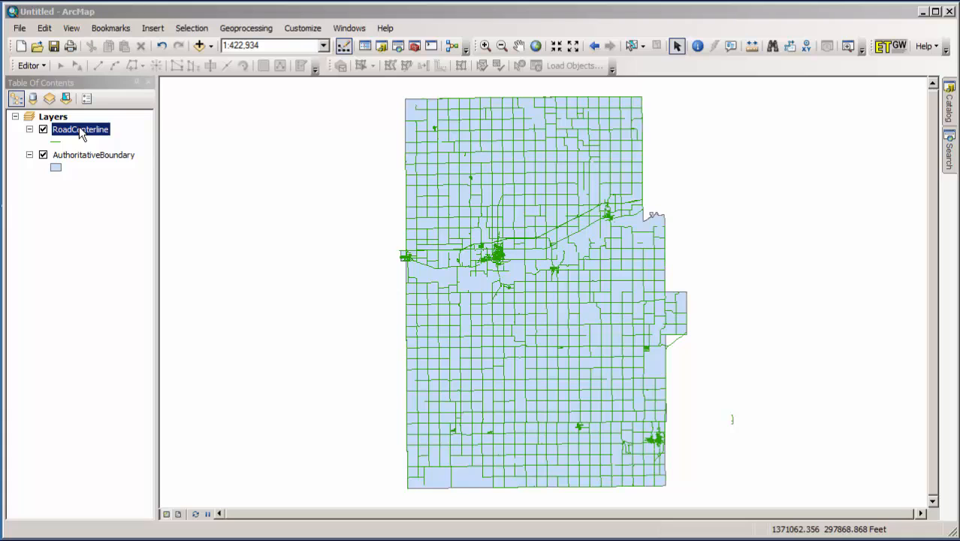
Step: Open the RoadCenterline attribute table and add a Short Integer field named ROW
right_click(79, 129)
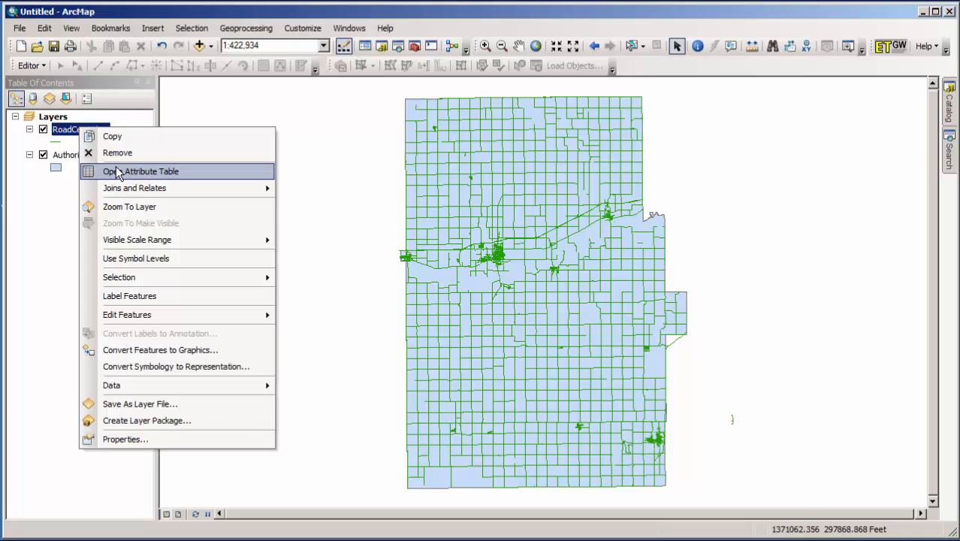
click(151, 171)
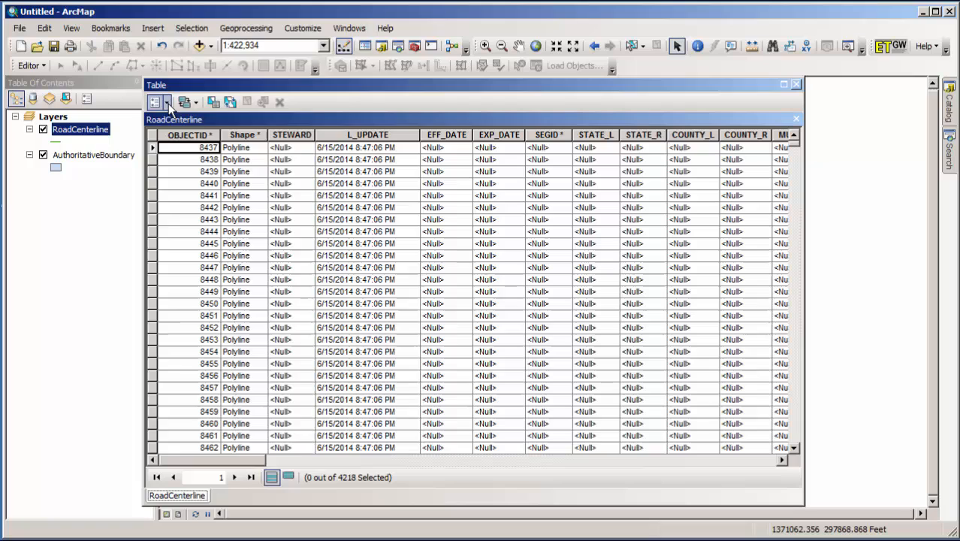
click(159, 102)
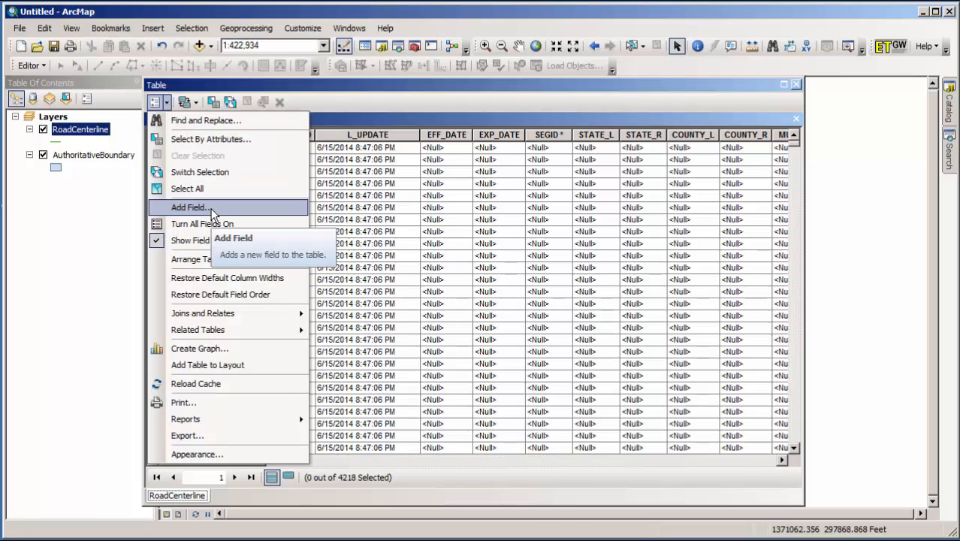
click(190, 207)
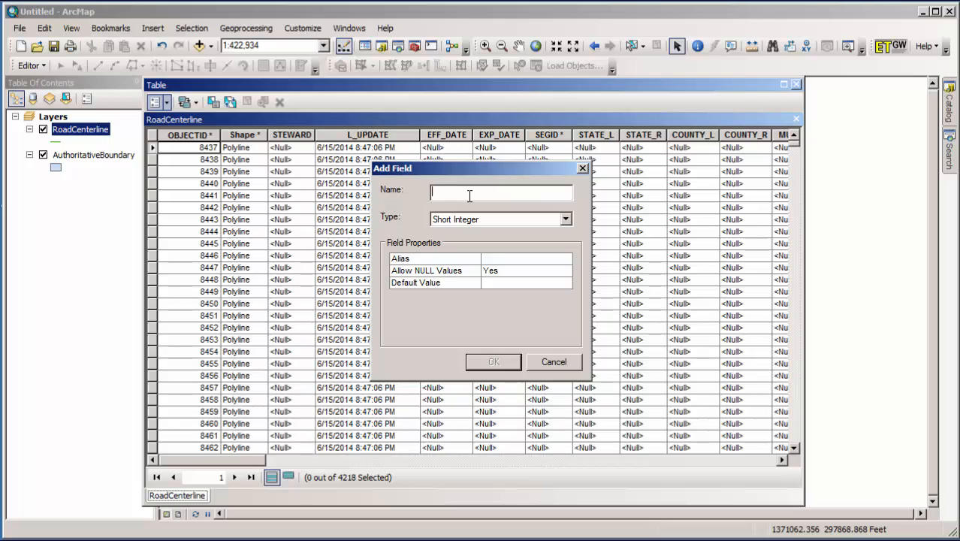
text(ROW)
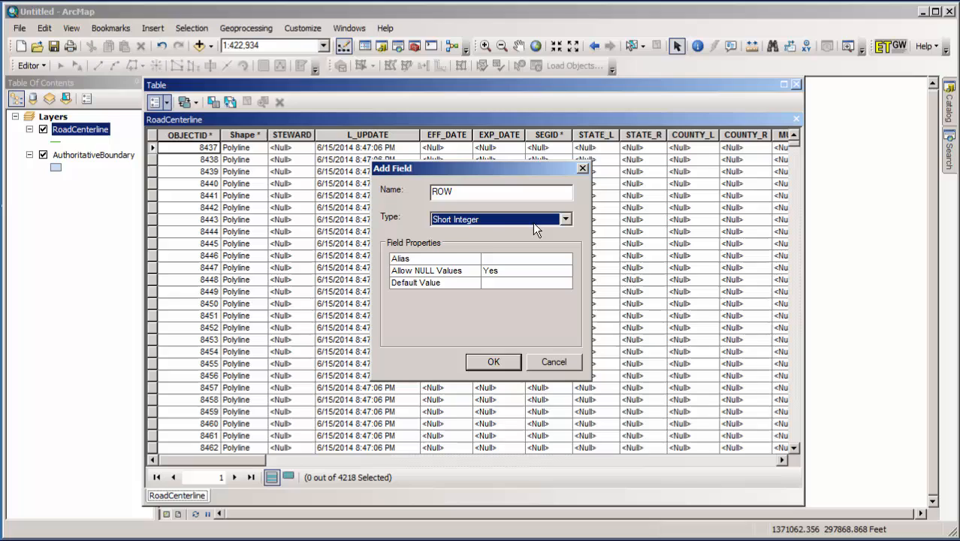
mouse_move(492, 361)
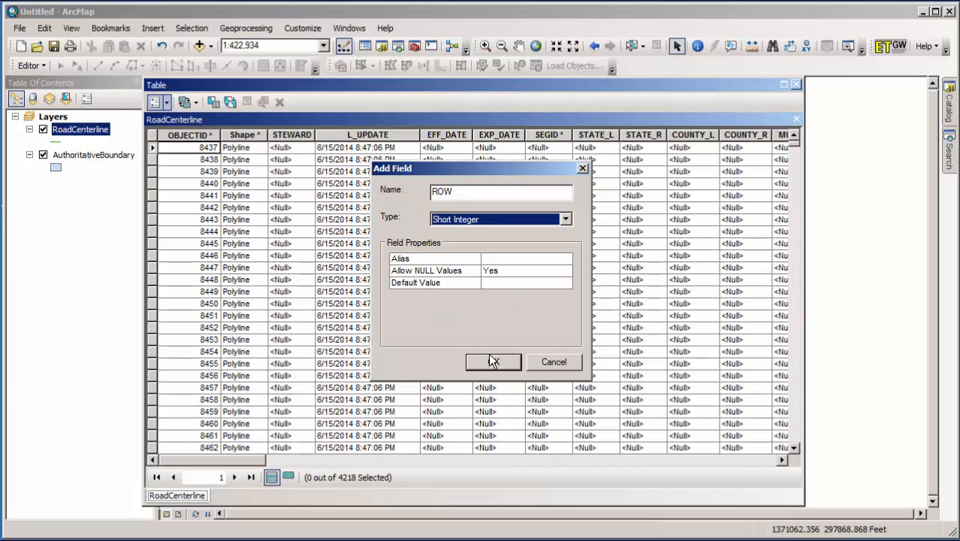
click(493, 361)
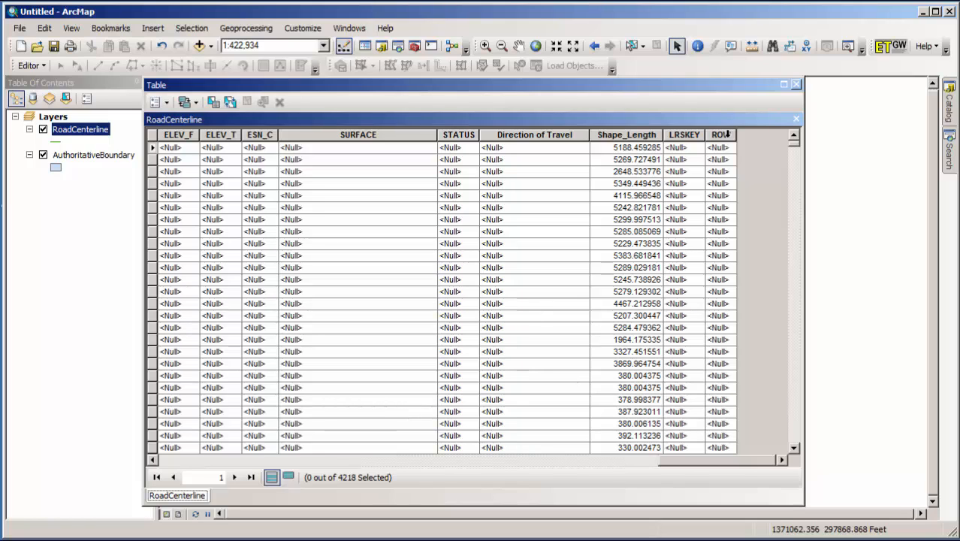
mouse_move(795, 84)
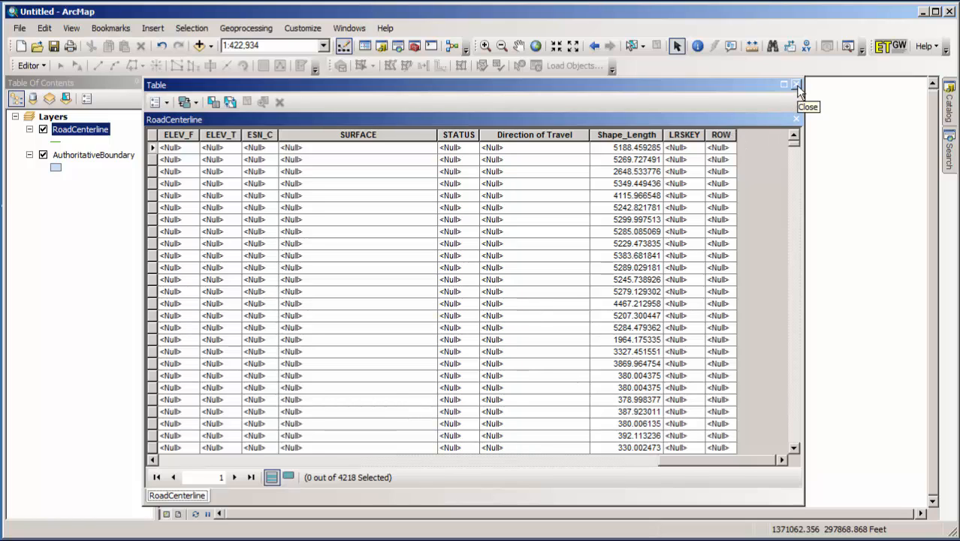
Step: Close the RoadCenterline attribute table after confirming ROW is the last column
click(795, 84)
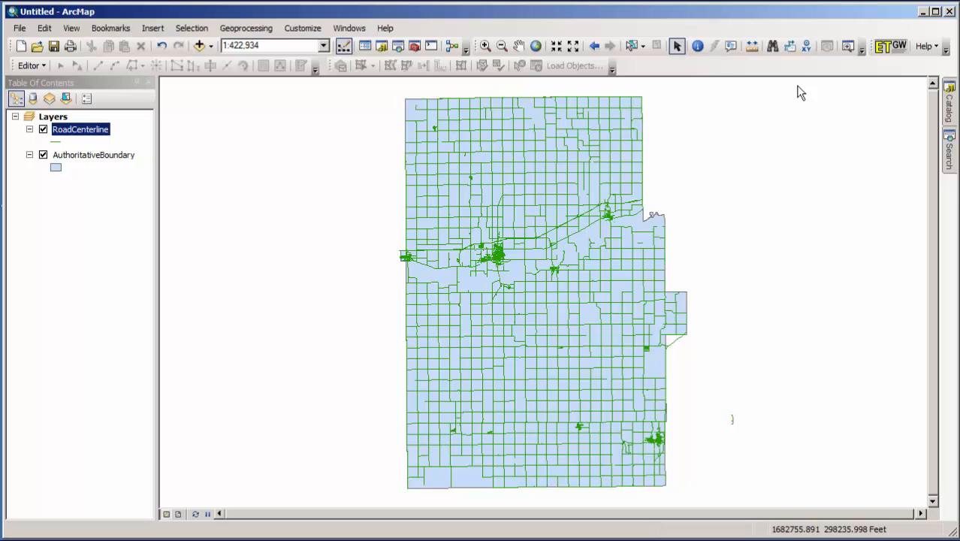